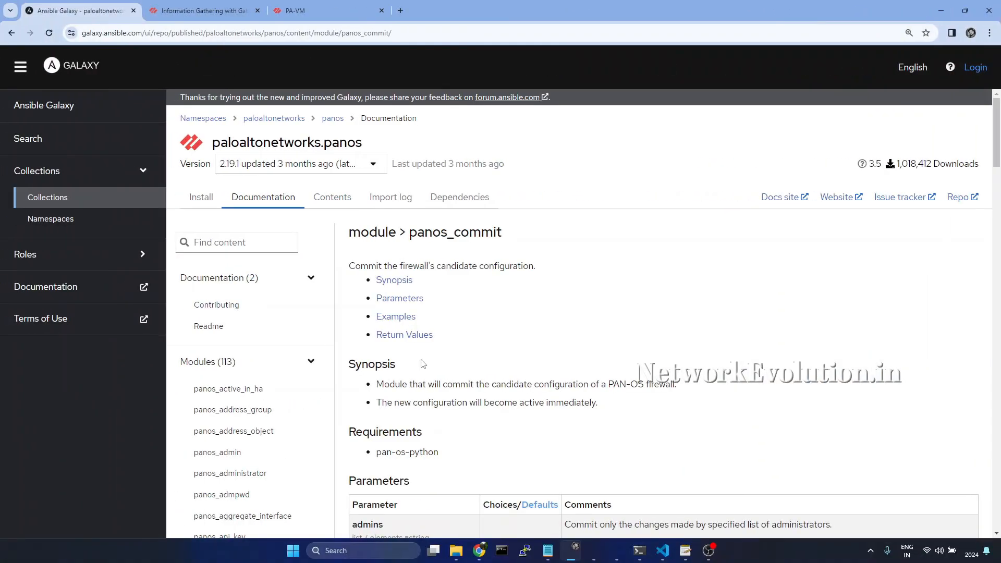
- Browse the panos_op module page and scroll through its parameters such as cmd and provider
scroll(down, 3)
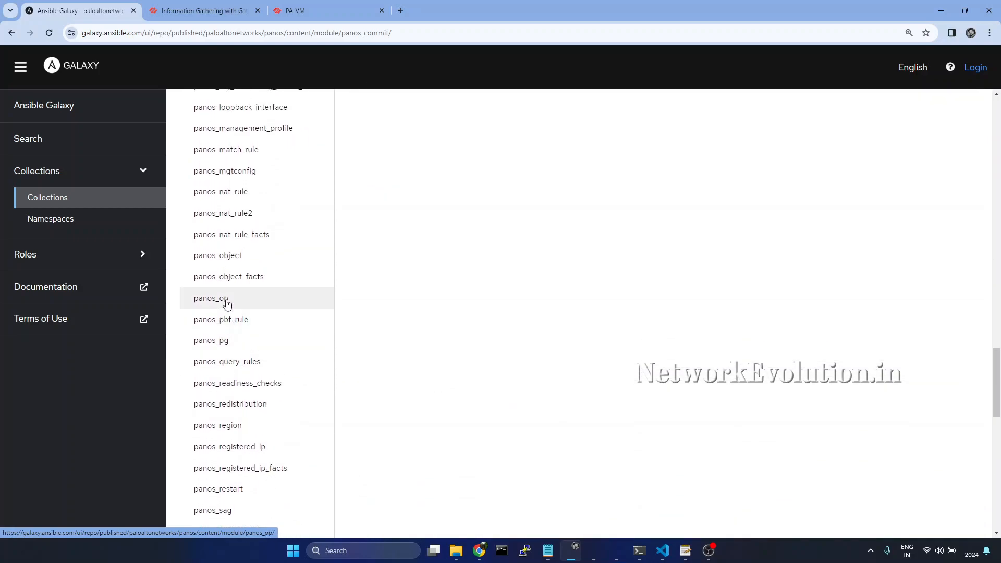
click(209, 298)
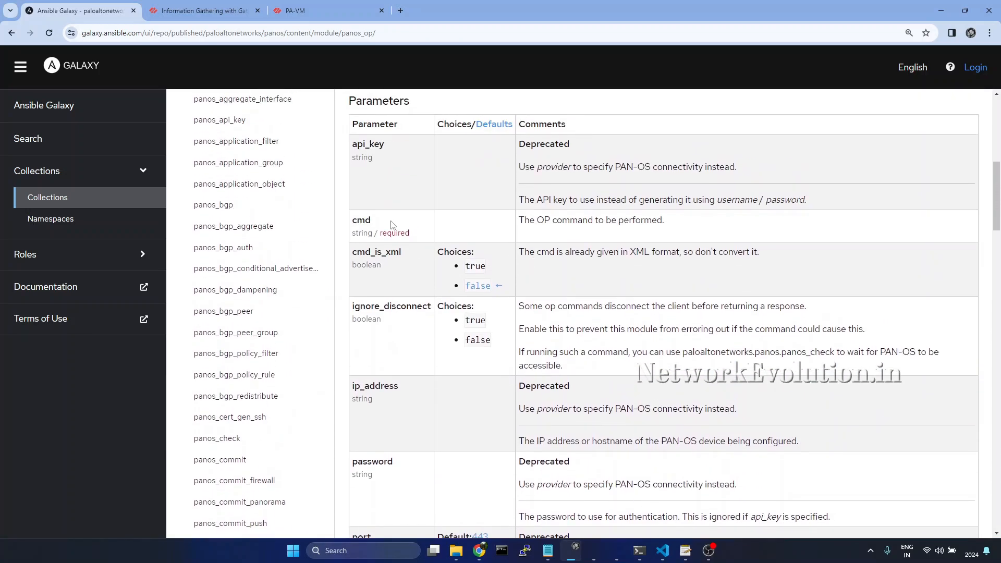
scroll(down, 3)
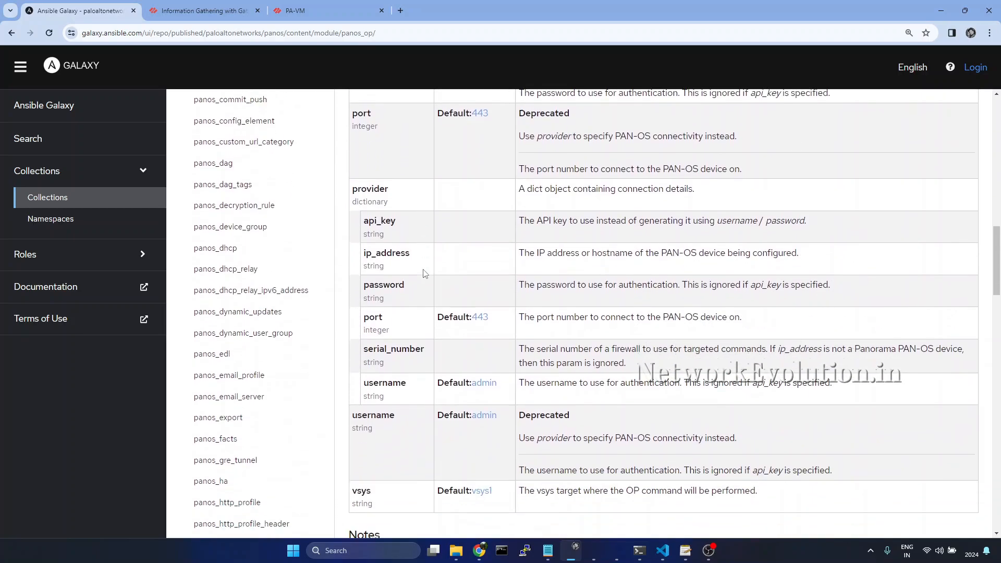
scroll(down, 3)
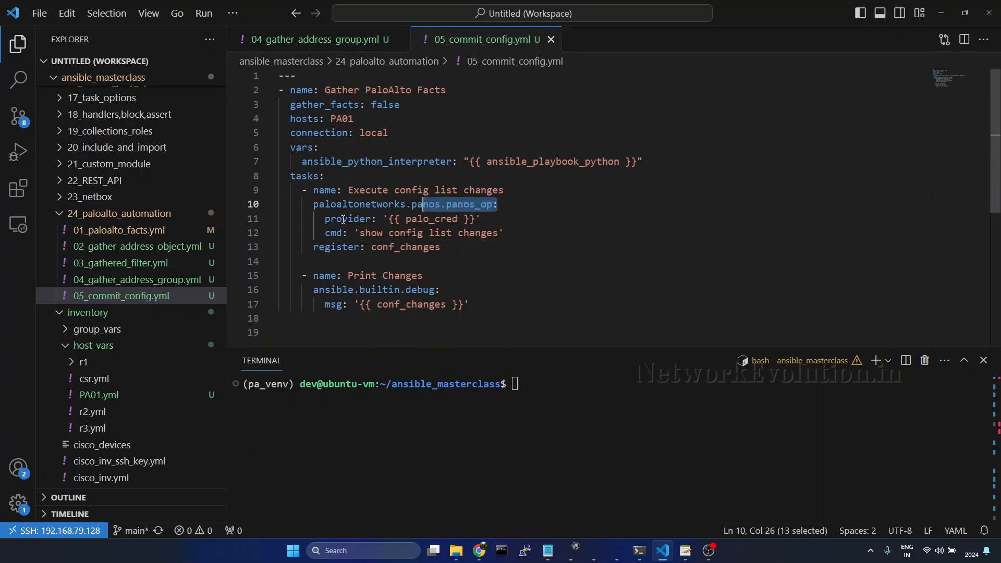
- Review the panos_op task's module, cmd and conf_changes register lines and enlarge the terminal
double_click(334, 233)
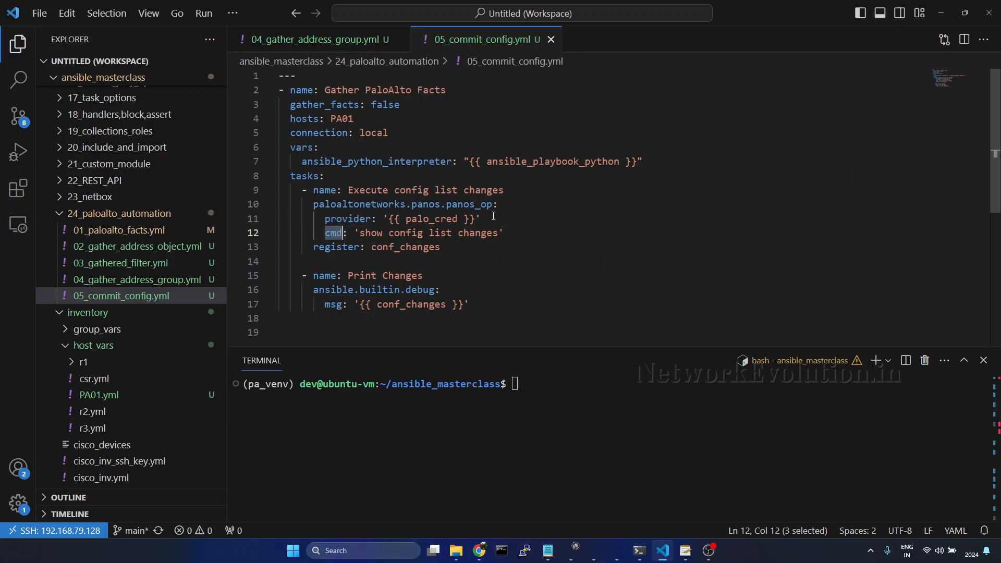
click(439, 247)
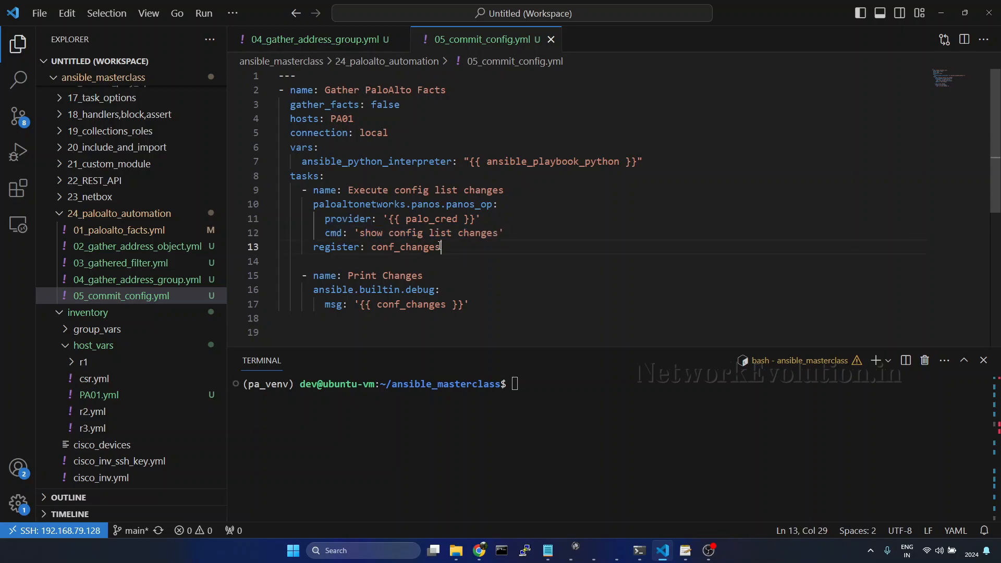
double_click(405, 247)
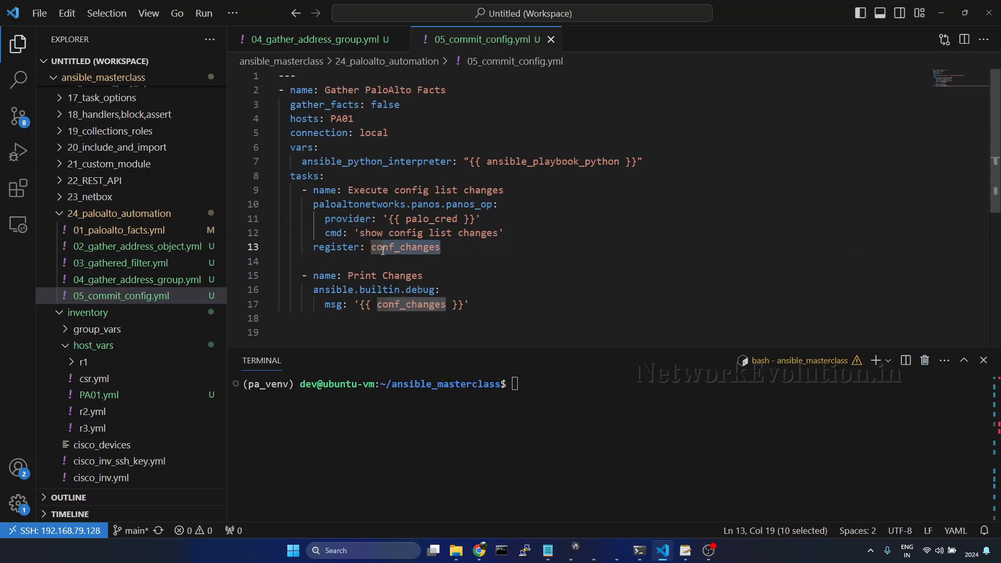
drag(468, 354, 468, 291)
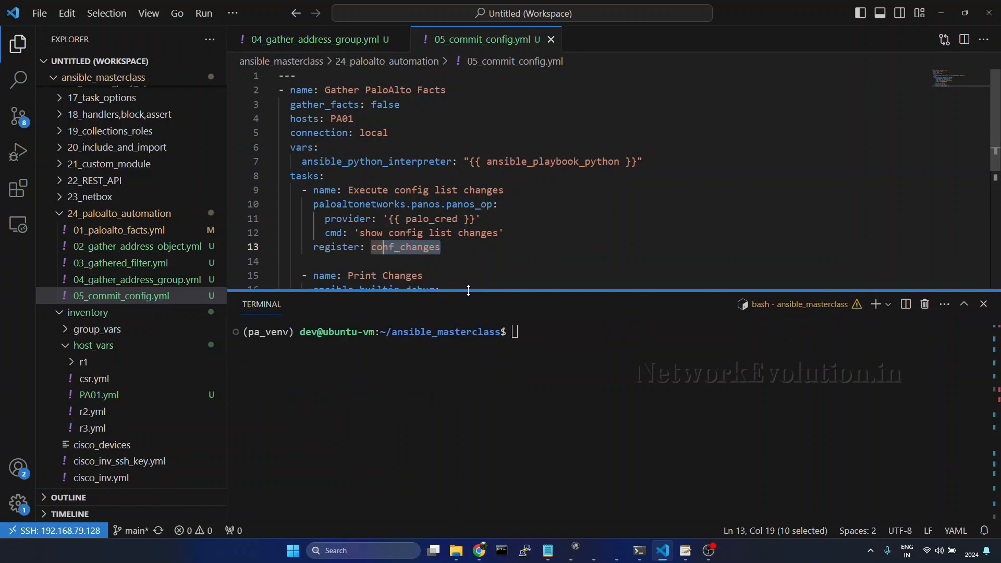
- Run 05_commit_config.yml, change msg to conf_changes.stdout, and run it again
text(ansible-playbook 24_paloalto_automation/05_commit_config.yml)
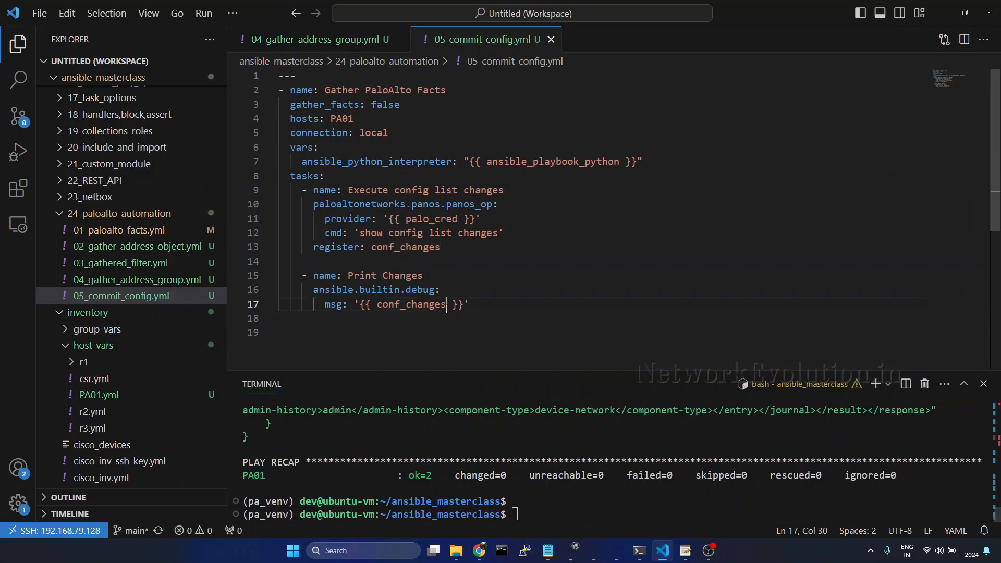
text(.st)
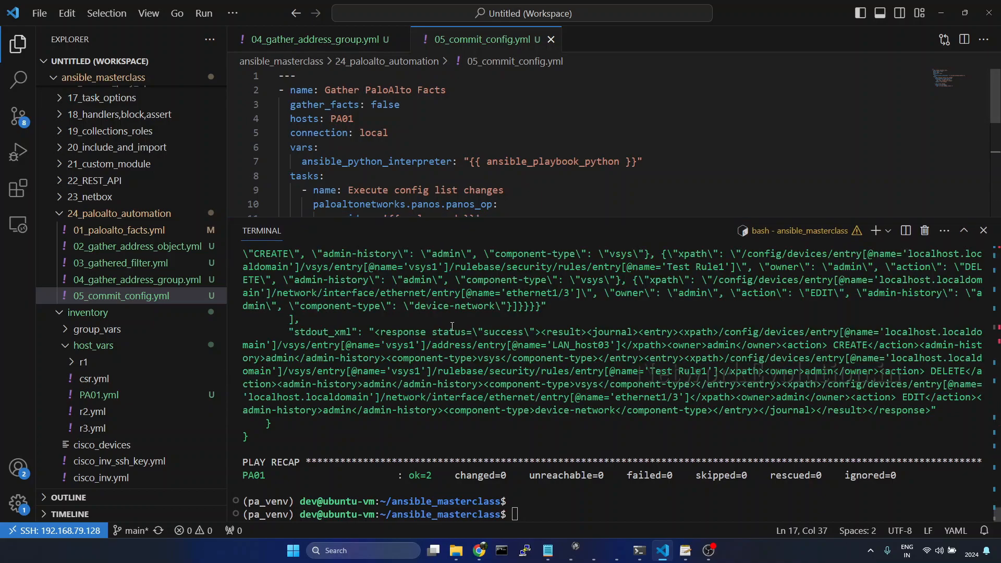
text(ansible-playbook 24_paloalto_automation/05_commit_config.yml)
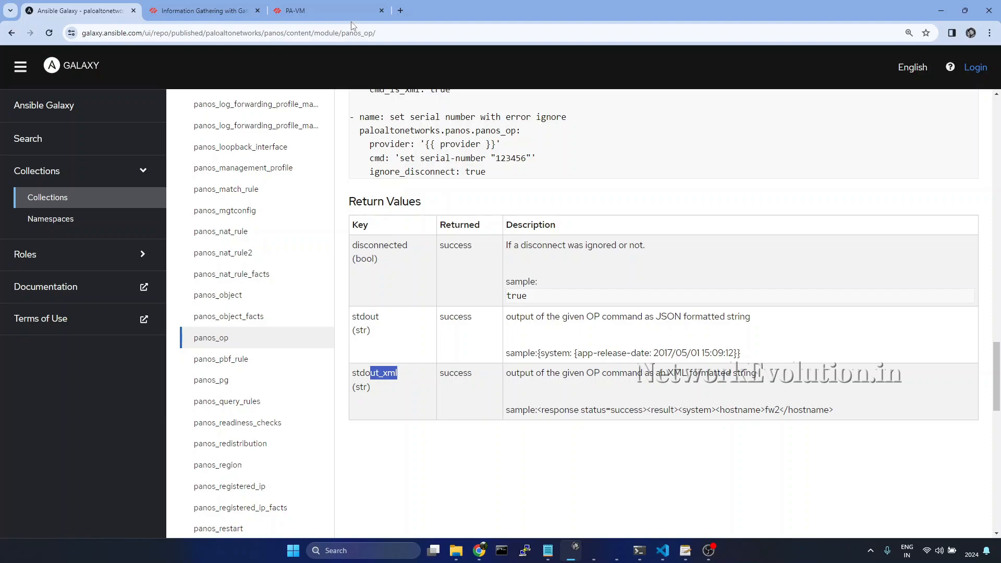
- Bring up the PA-VM Commit dialog's Change Summary of pending changes
click(327, 11)
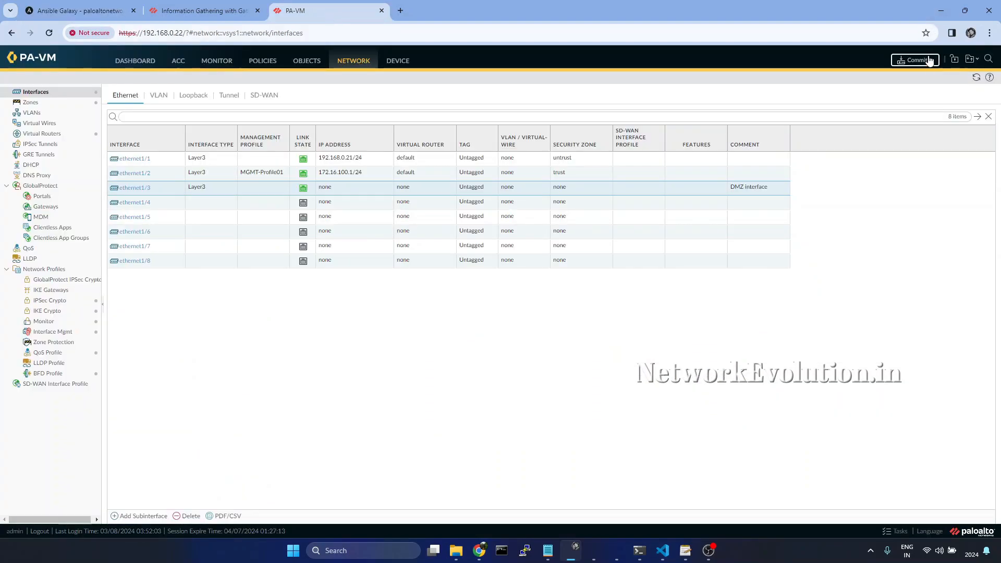
click(915, 59)
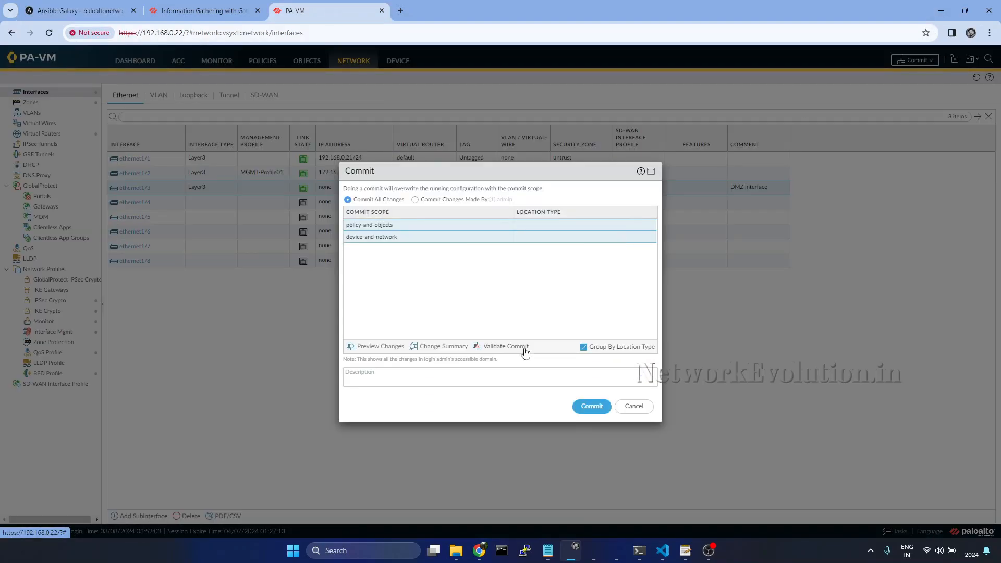
click(444, 346)
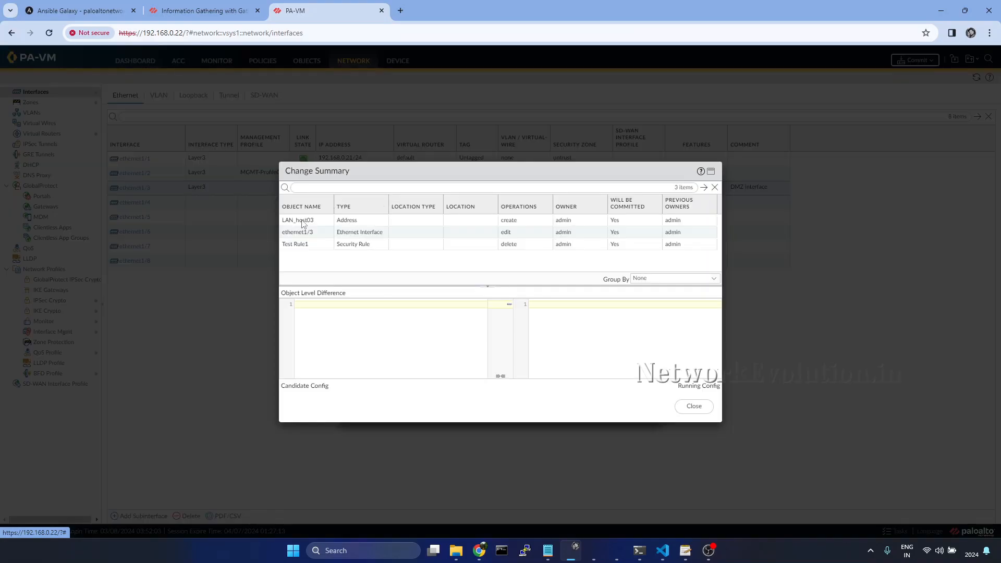
- View the diffs for LAN_host03, ethernet1/3 and Test Rule1, then cancel the commit
click(298, 220)
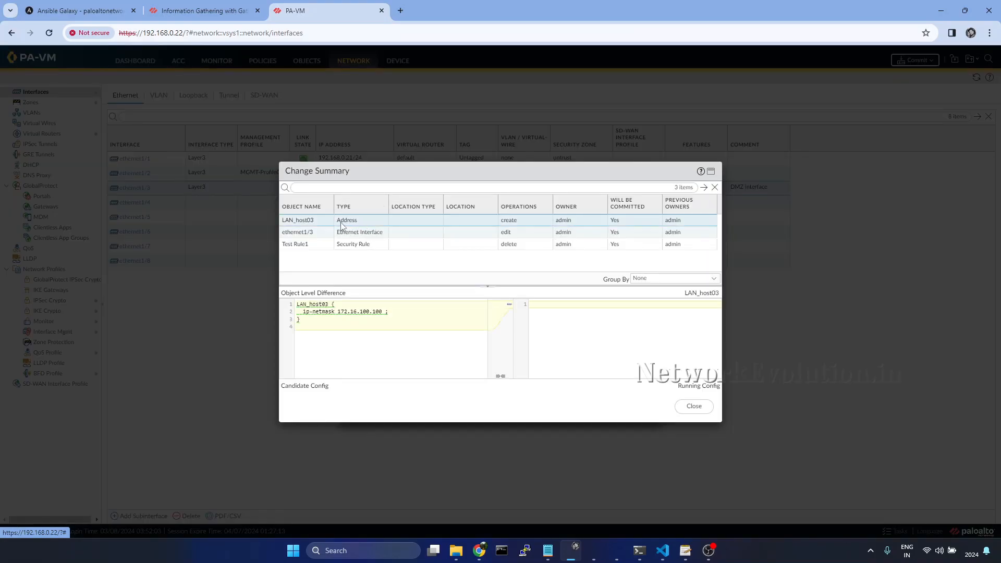
mouse_move(525, 228)
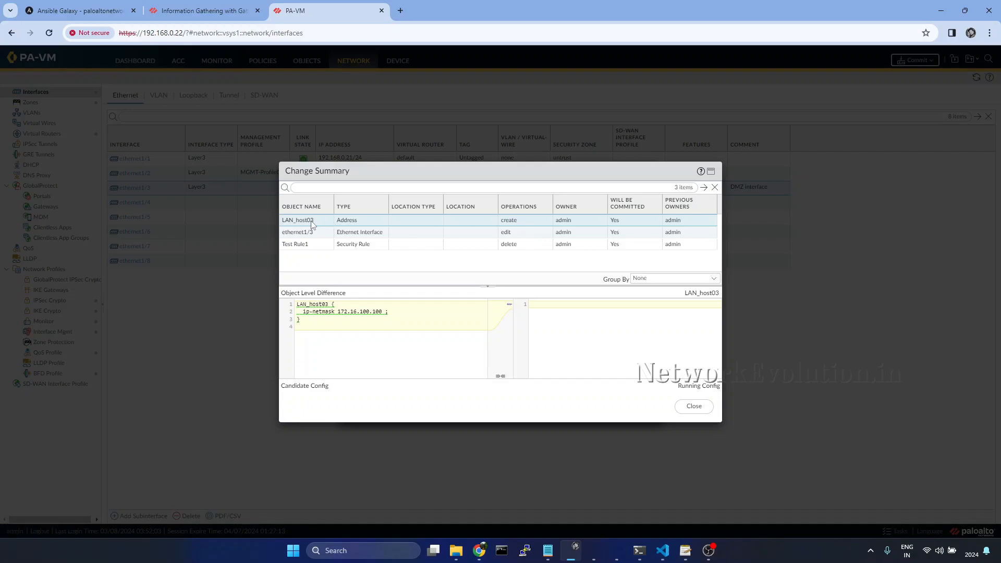
mouse_move(363, 236)
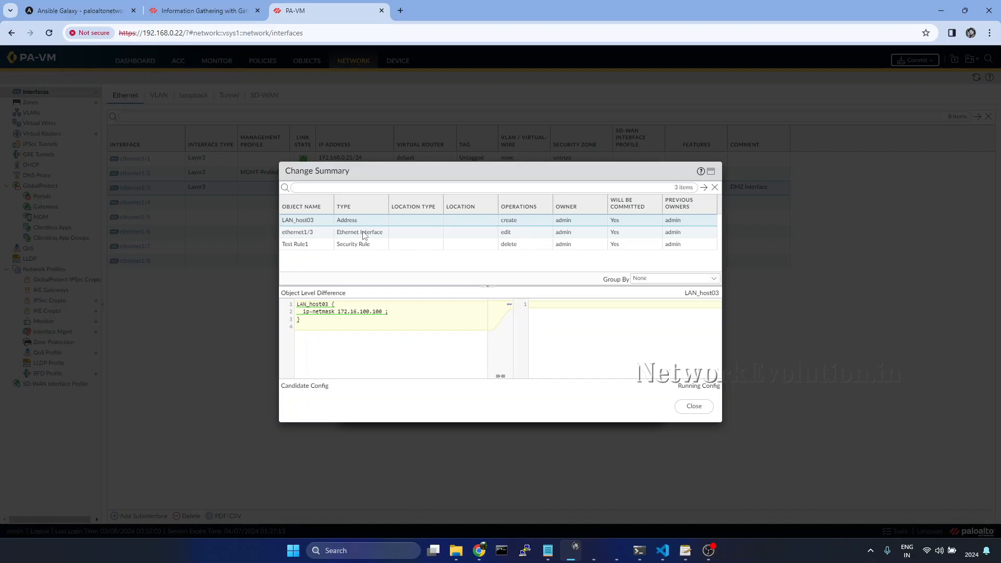
click(297, 232)
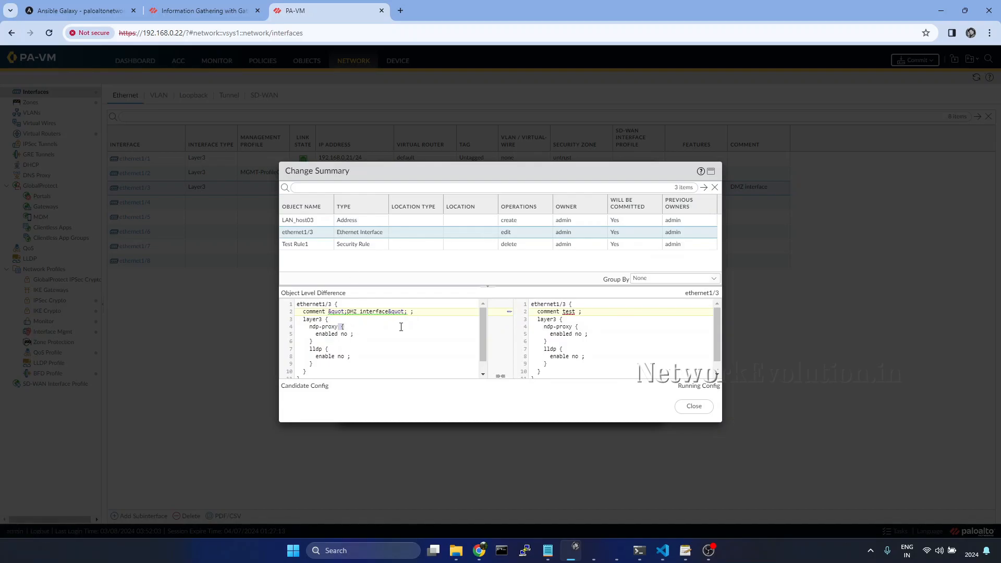
mouse_move(398, 255)
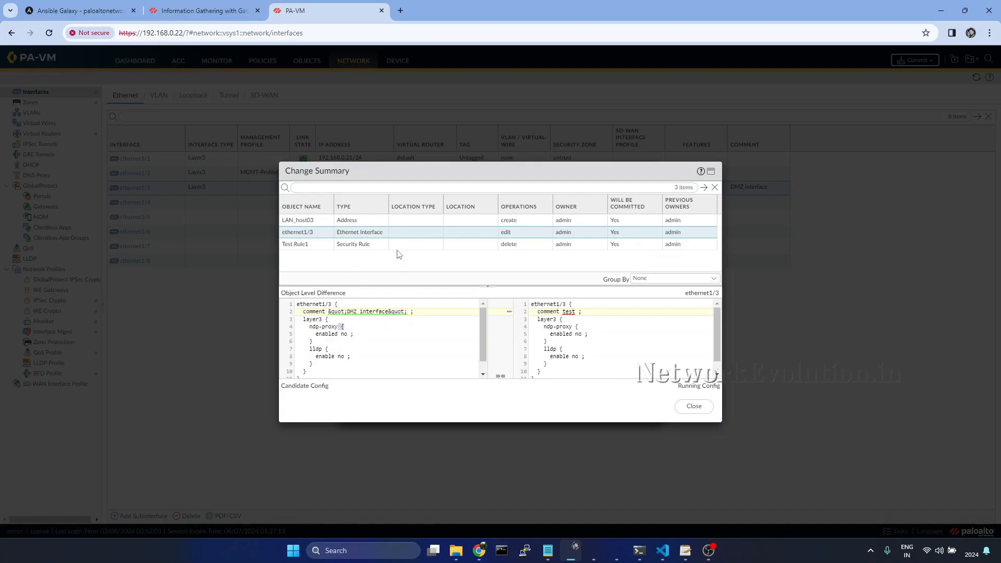
click(295, 244)
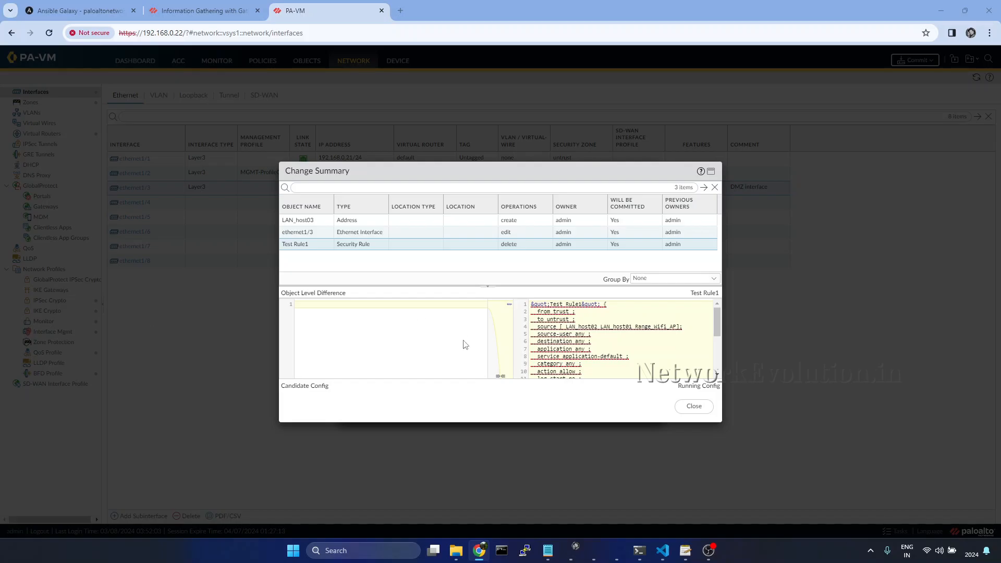
click(663, 550)
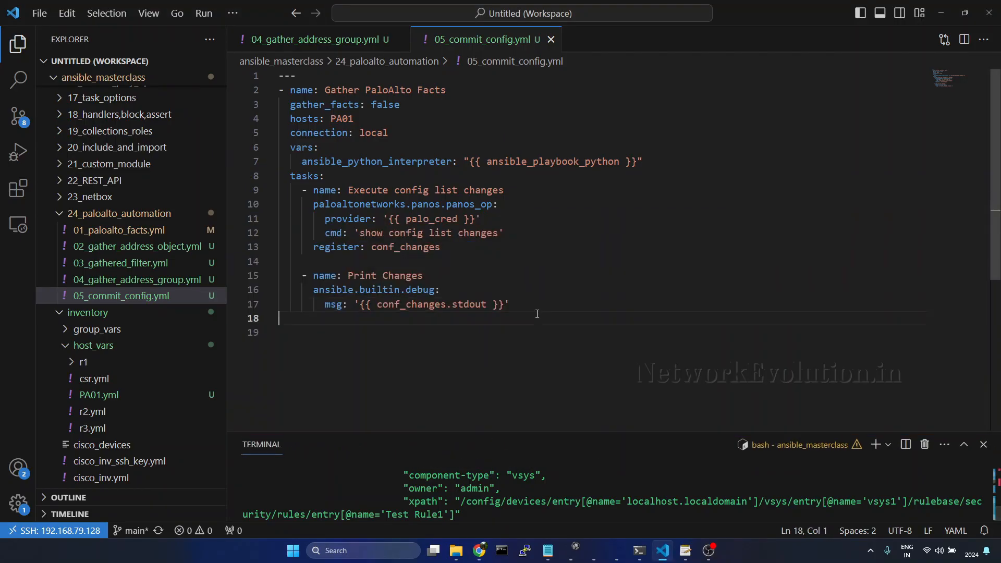
- Add a 'Commit the changes' task using paloaltonetworks.panos.panos_commit with the palo_cred provider
text(- name: Commit the changes)
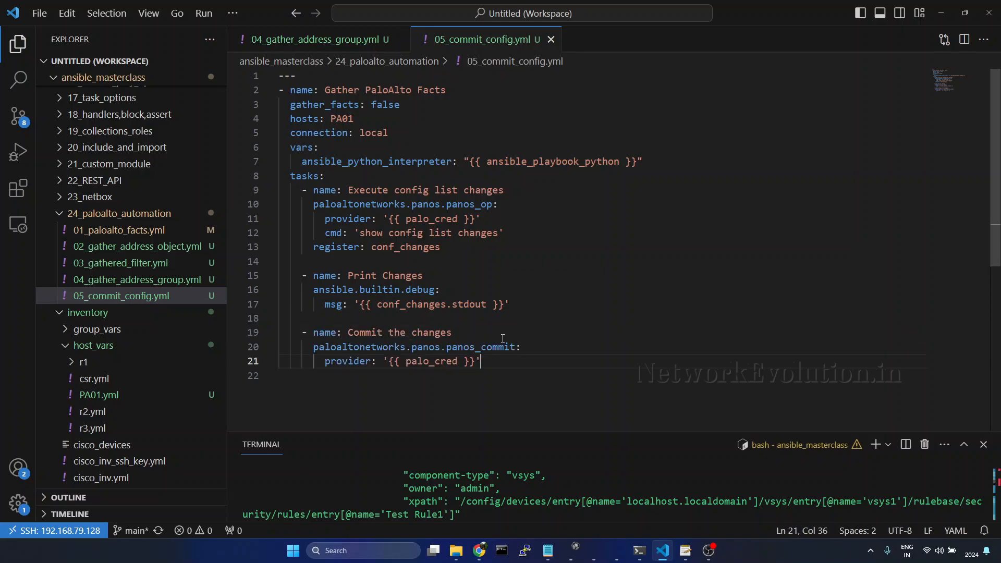
double_click(480, 347)
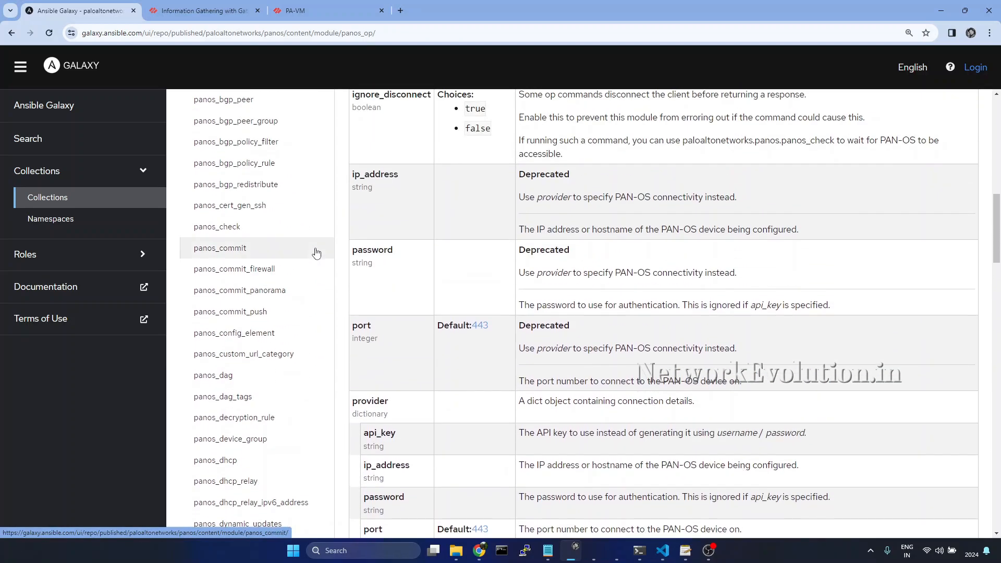
- Read the panos_commit docs parameters, noting admins and the exclude options' defaults
click(220, 248)
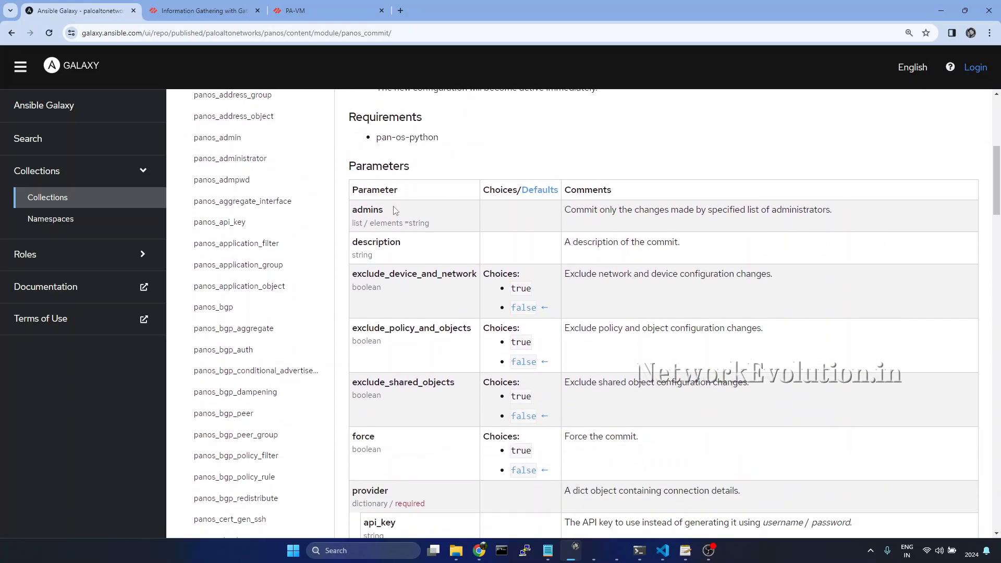
double_click(368, 209)
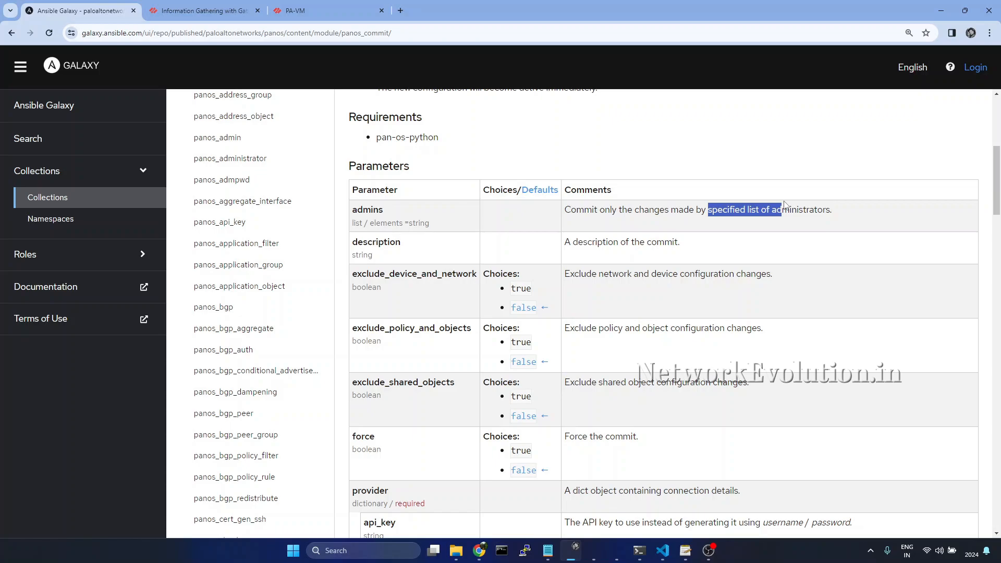
double_click(366, 210)
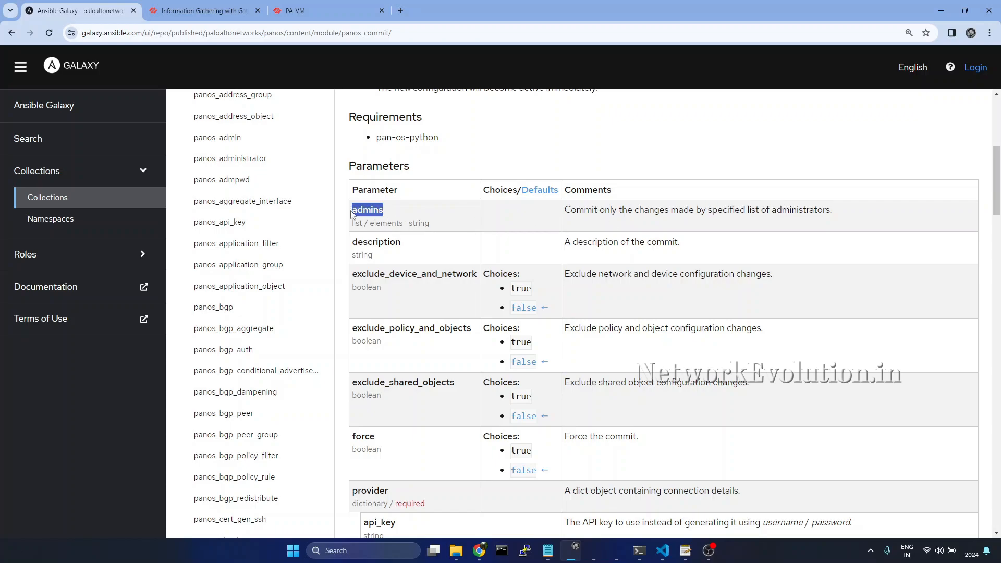
scroll(down, 3)
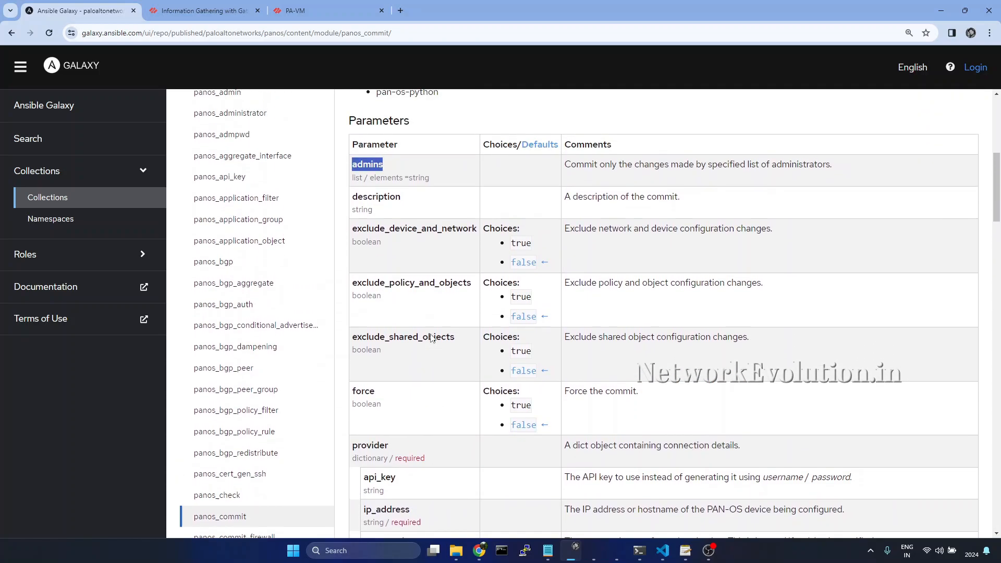
scroll(down, 3)
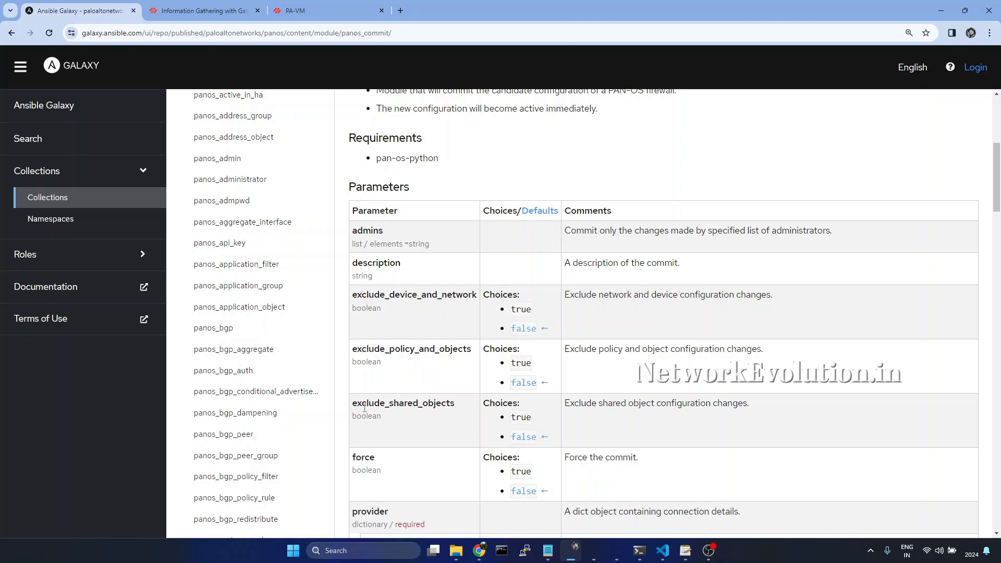
double_click(400, 403)
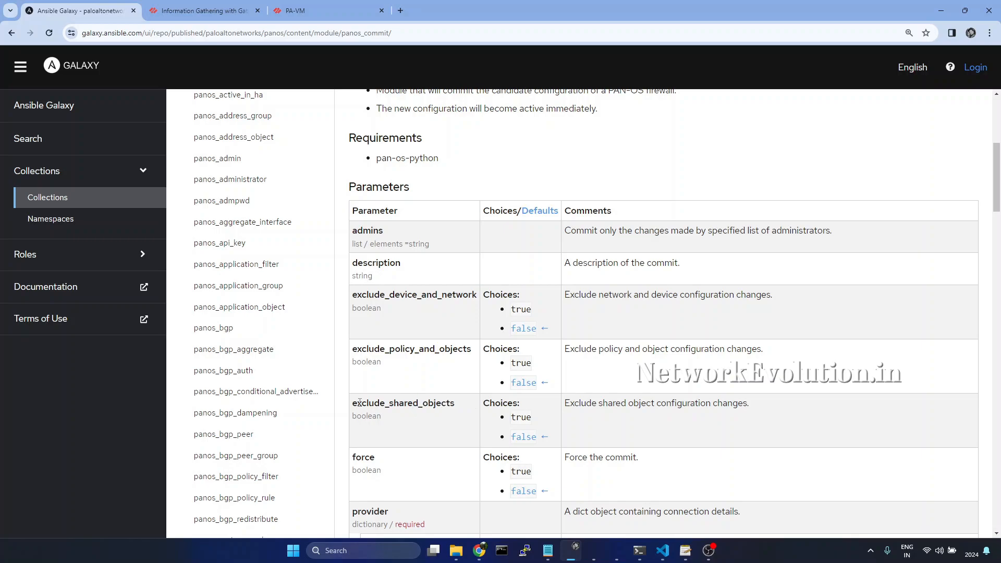
double_click(401, 402)
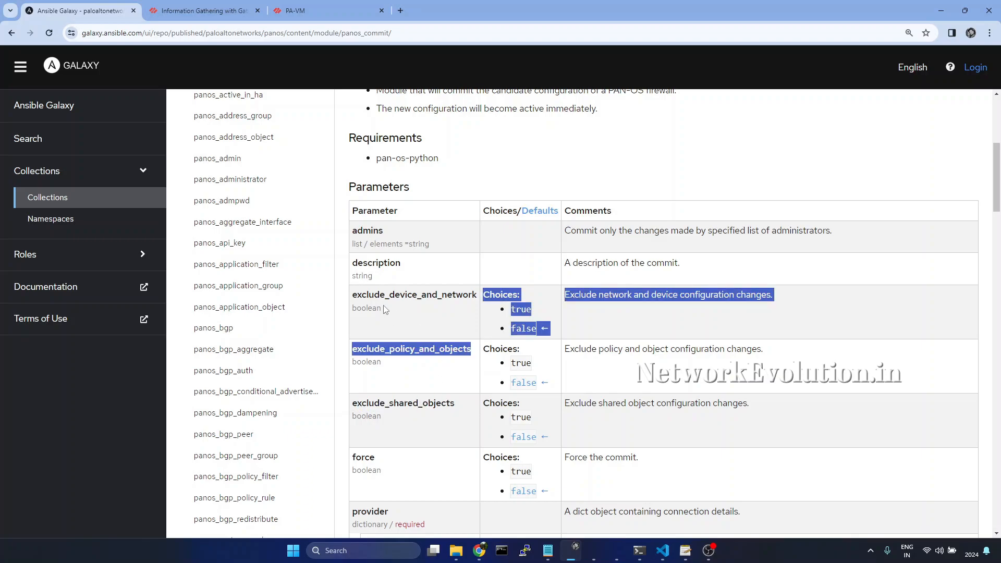
- Pick out the exclude_device_and_network parameter and return to the commit playbook
click(439, 283)
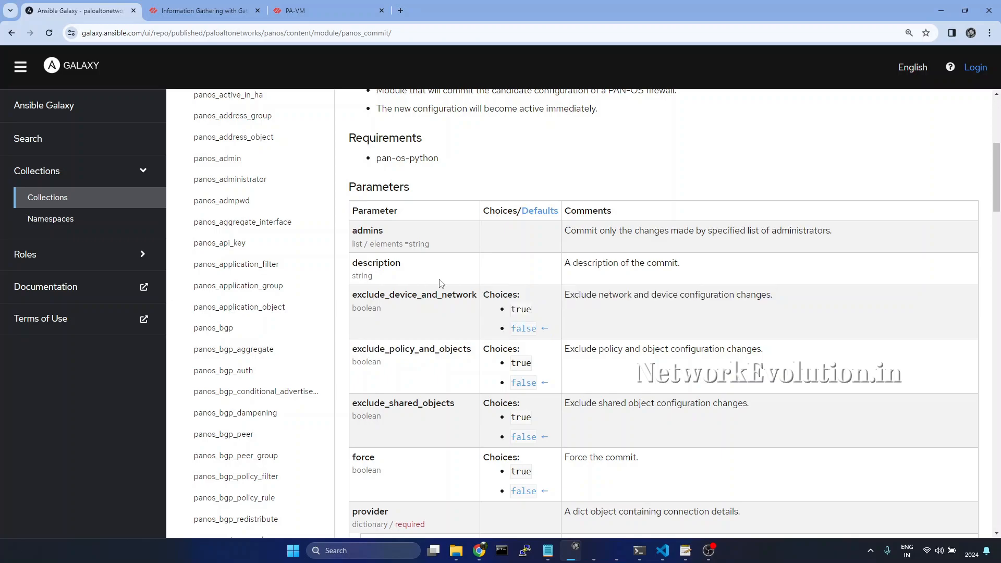
double_click(437, 294)
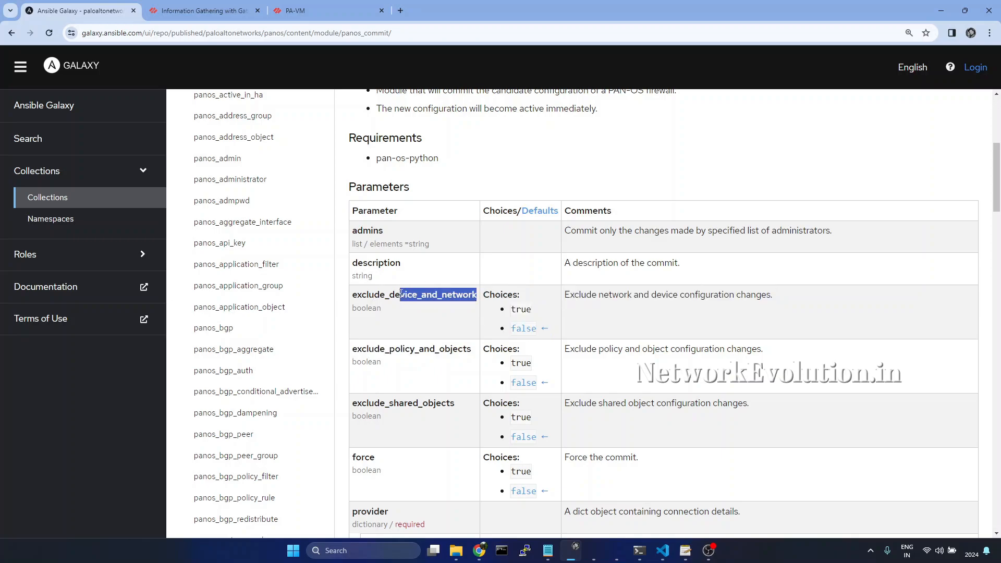
double_click(414, 294)
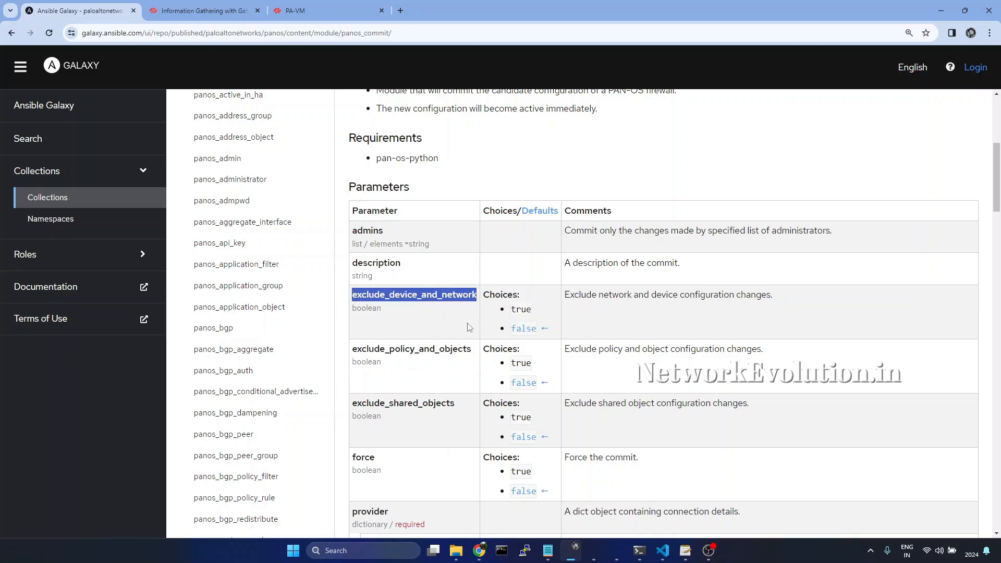
double_click(524, 329)
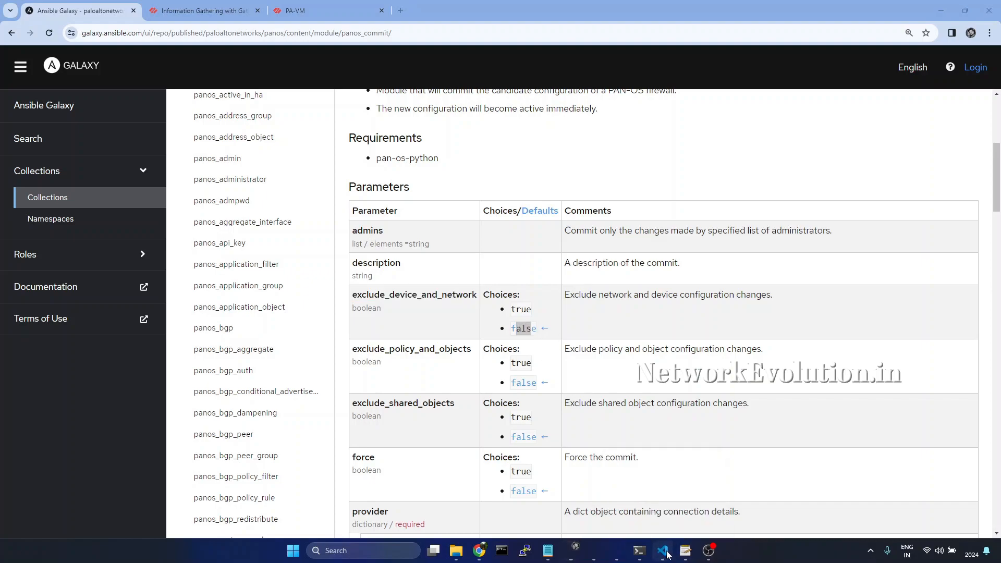
click(663, 554)
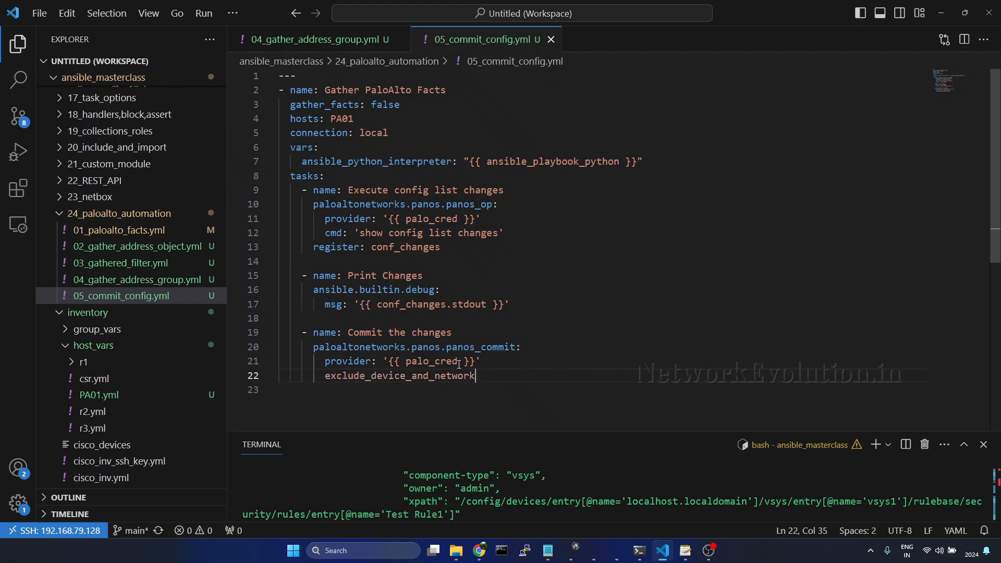
- Set exclude_device_and_network and exclude_policy_and_objects to true and add a 'committed by Ansible' description
text(: tru)
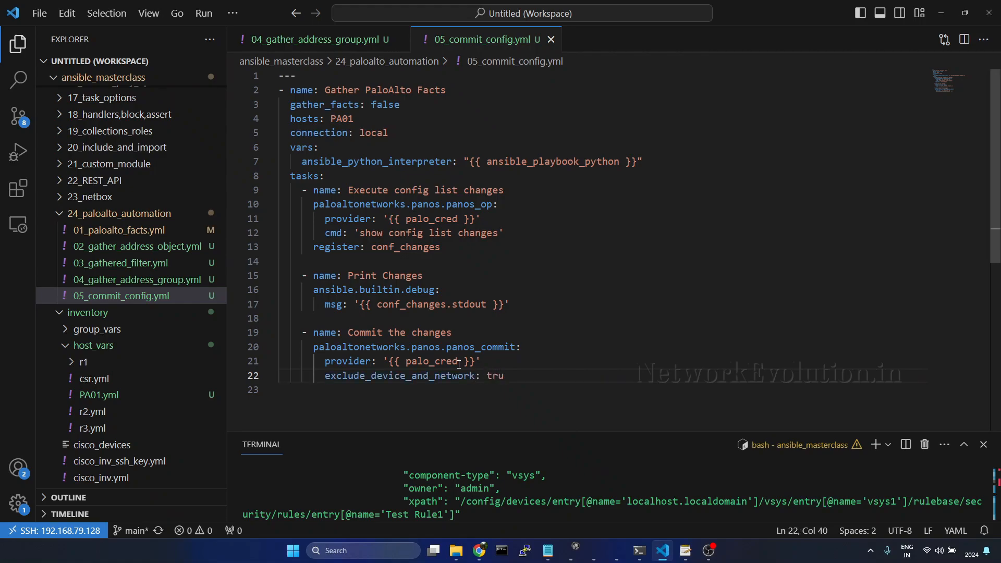
text(e)
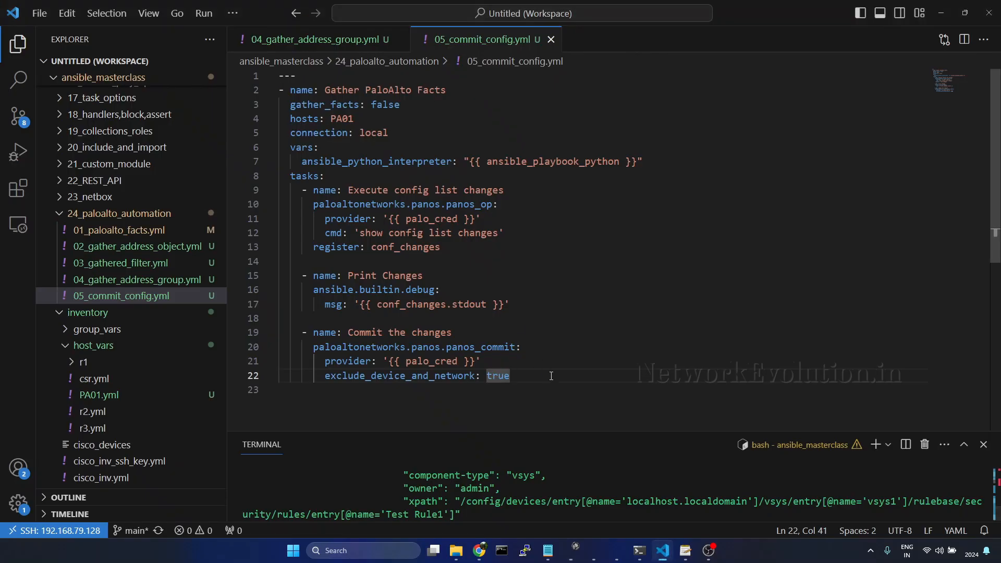
text(exclude_policy_and_objects: true)
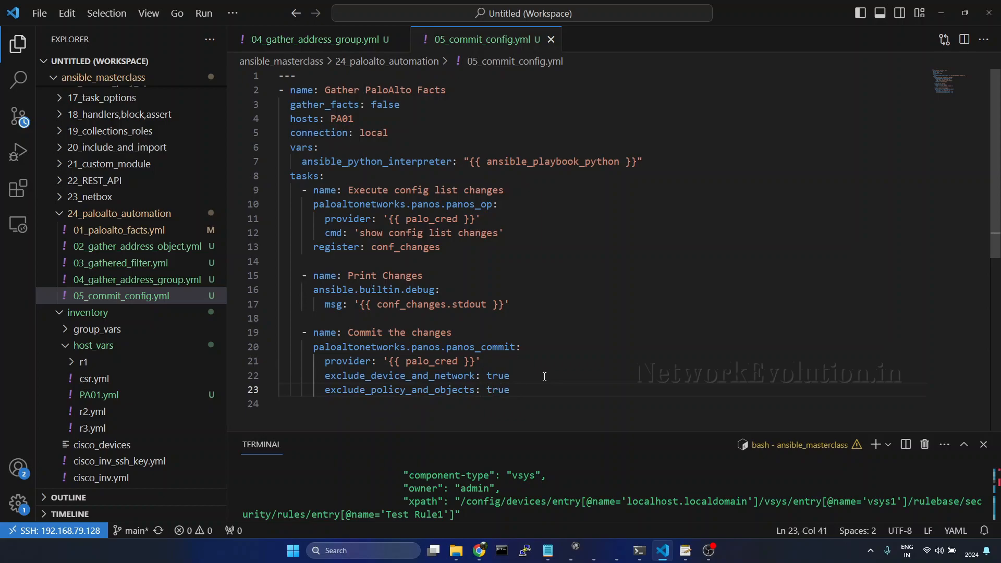
text(de)
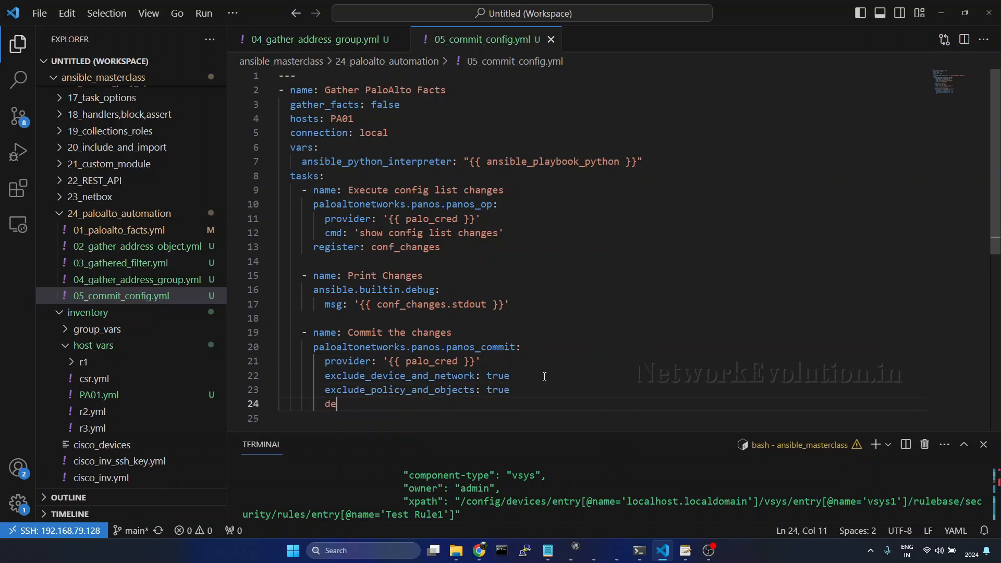
text(scripti)
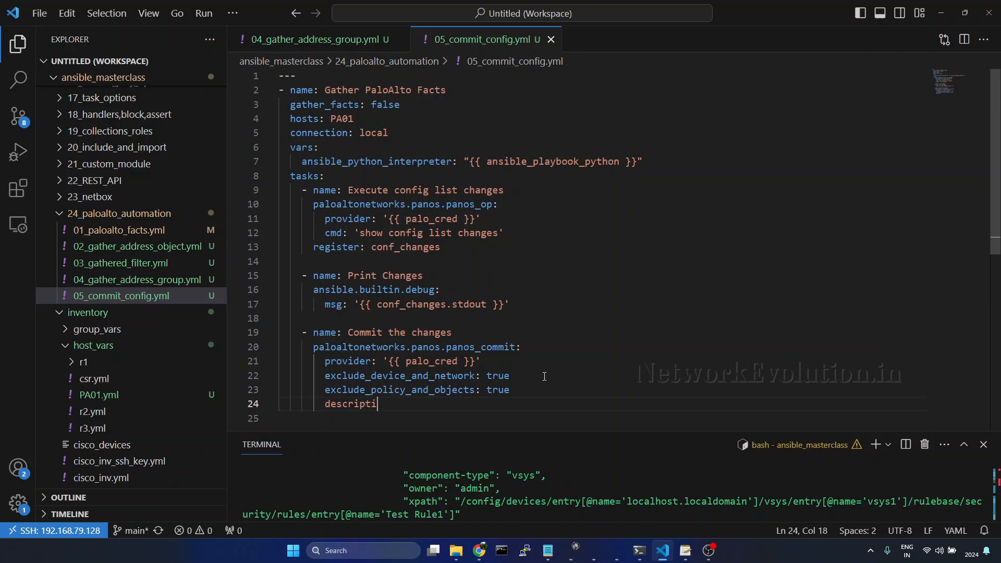
text(on:)
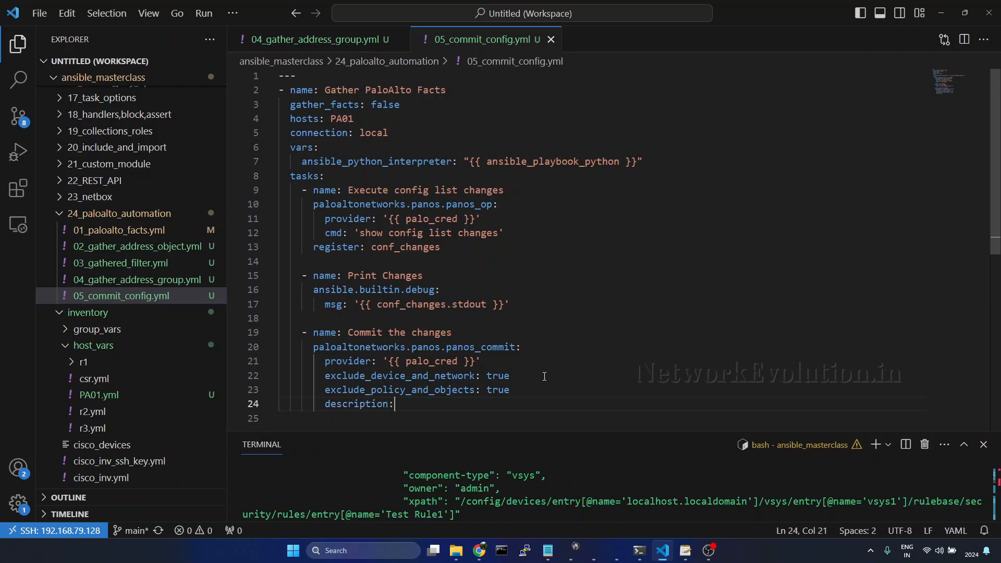
text(commited by a)
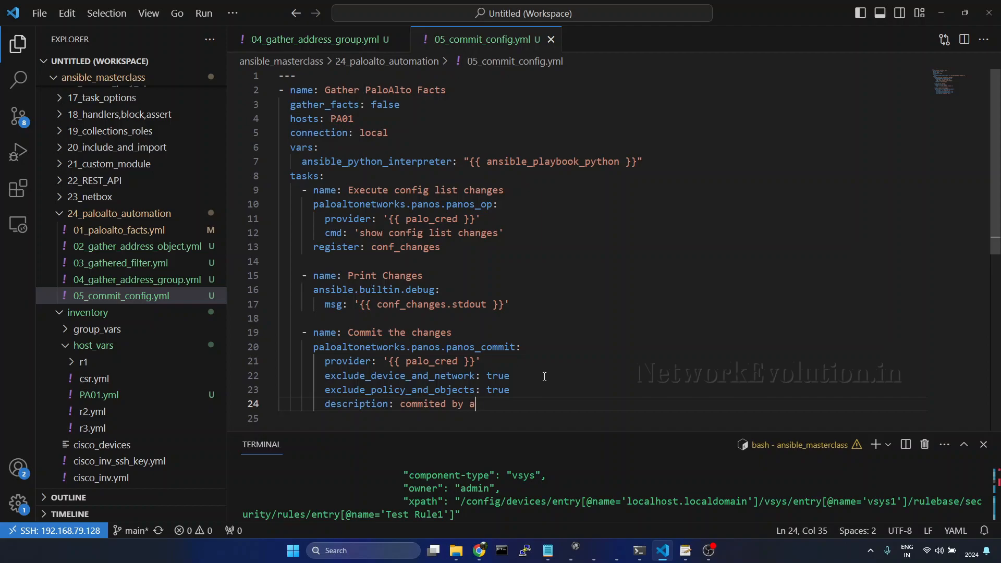
text(nsible)
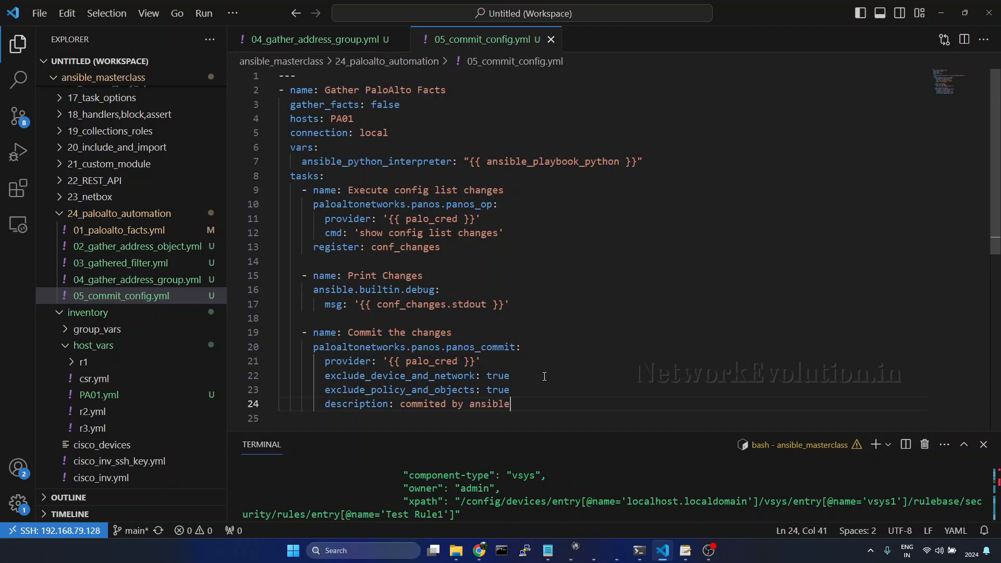
- Register the result as conf_commit and add a debug task printing conf_commit
text(register:)
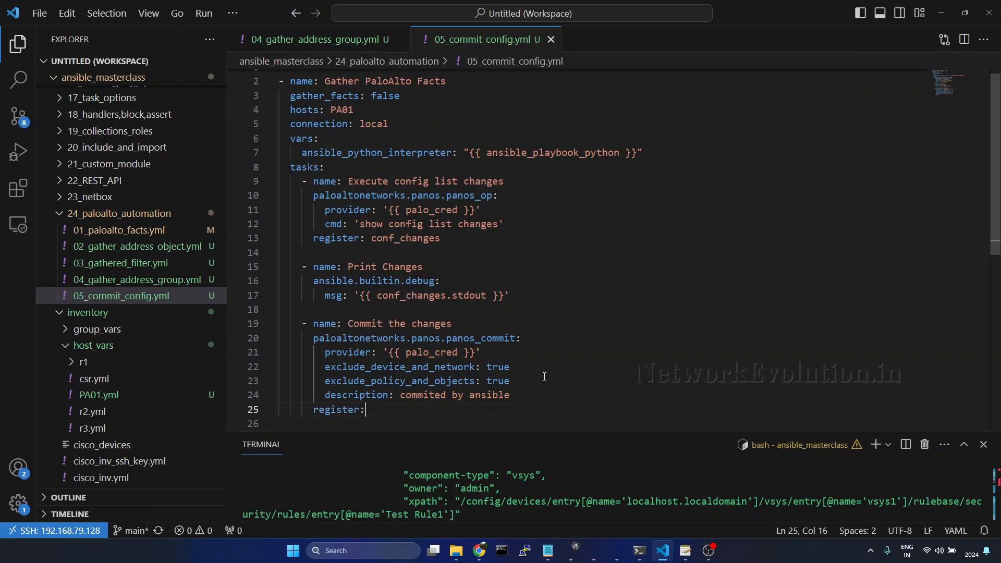
text(con)
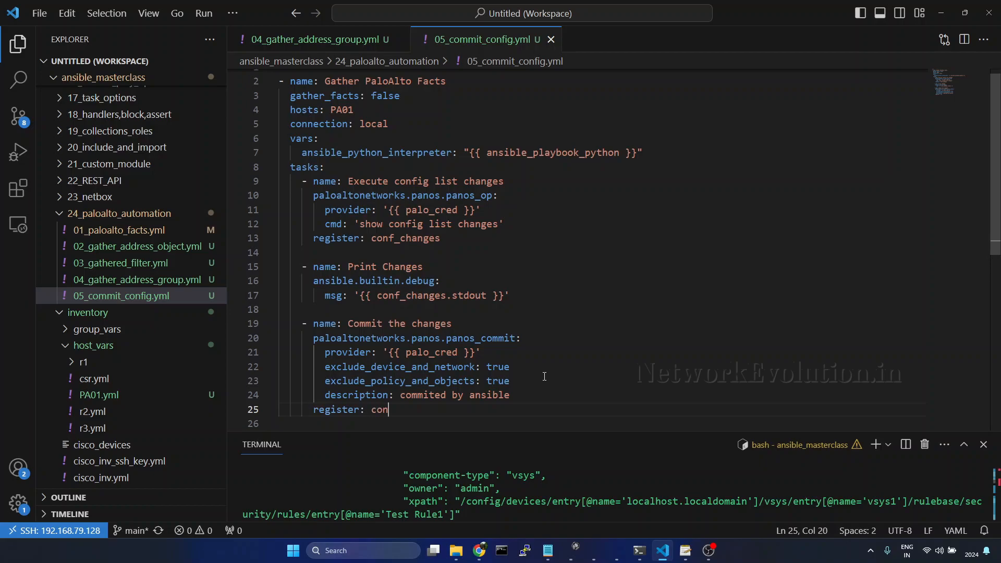
text(f_commit)
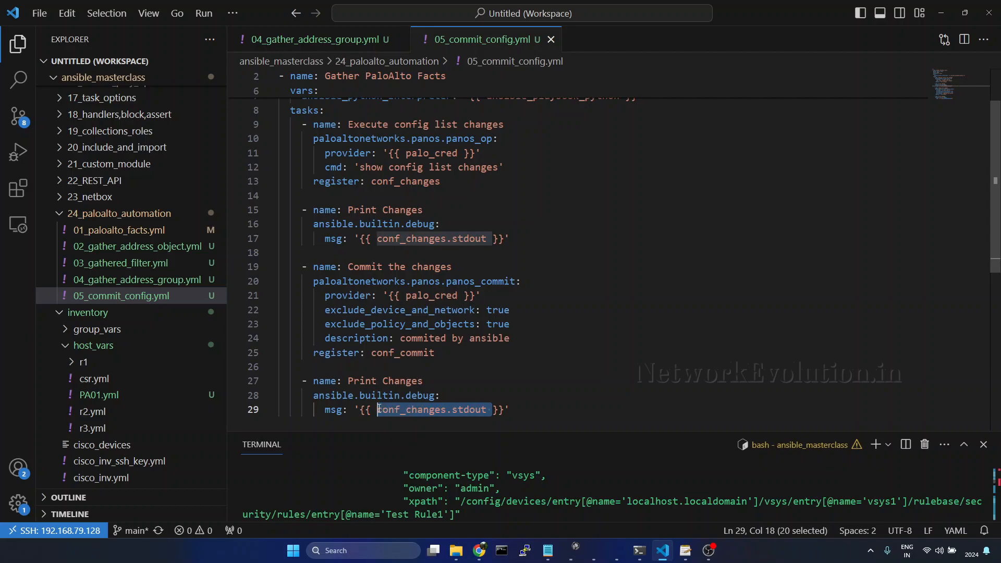
text(conf_commit)
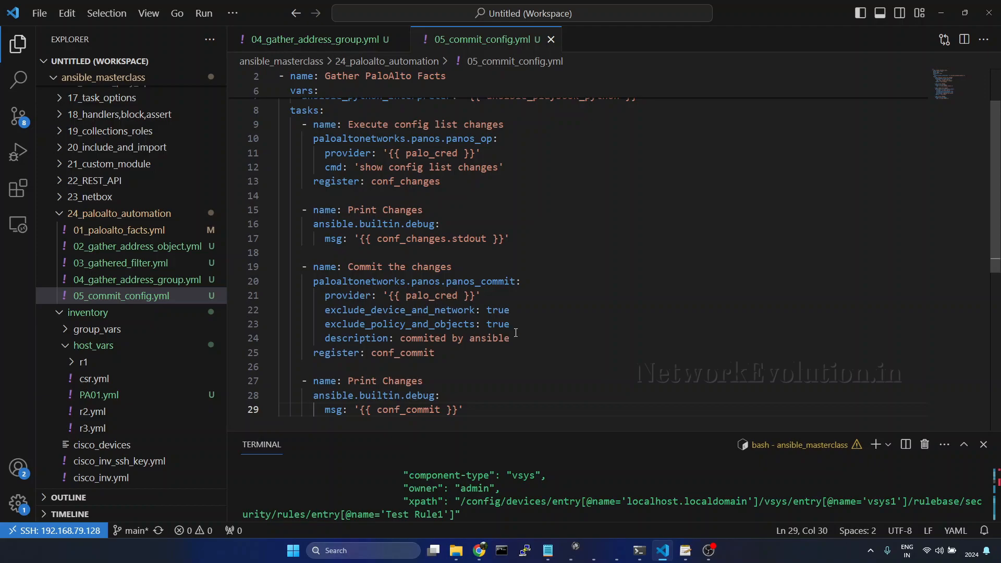
drag(324, 310, 510, 323)
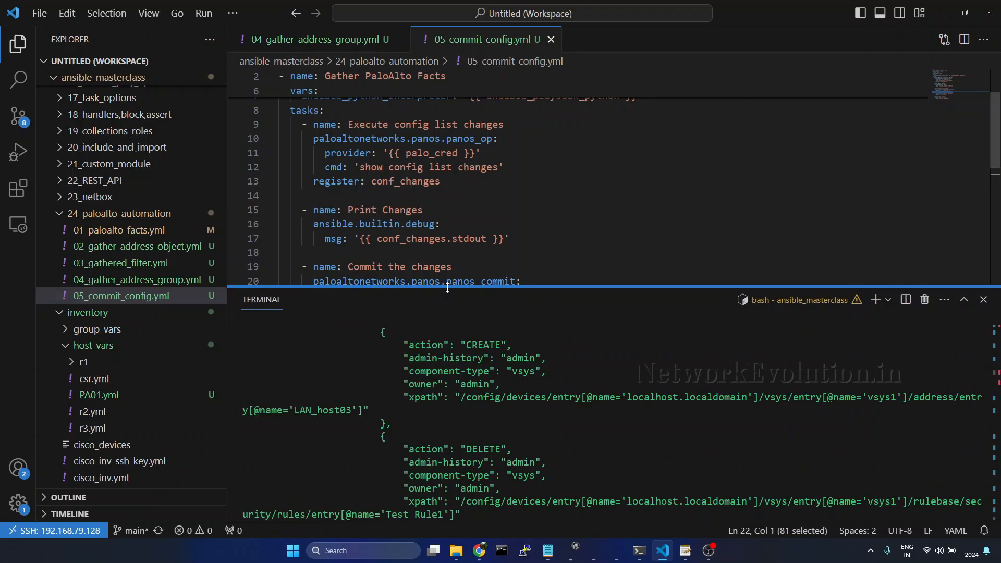
- Run ansible-playbook 24_paloalto_automation/05_commit_config.yml against PA01 in the terminal
scroll(down, 3)
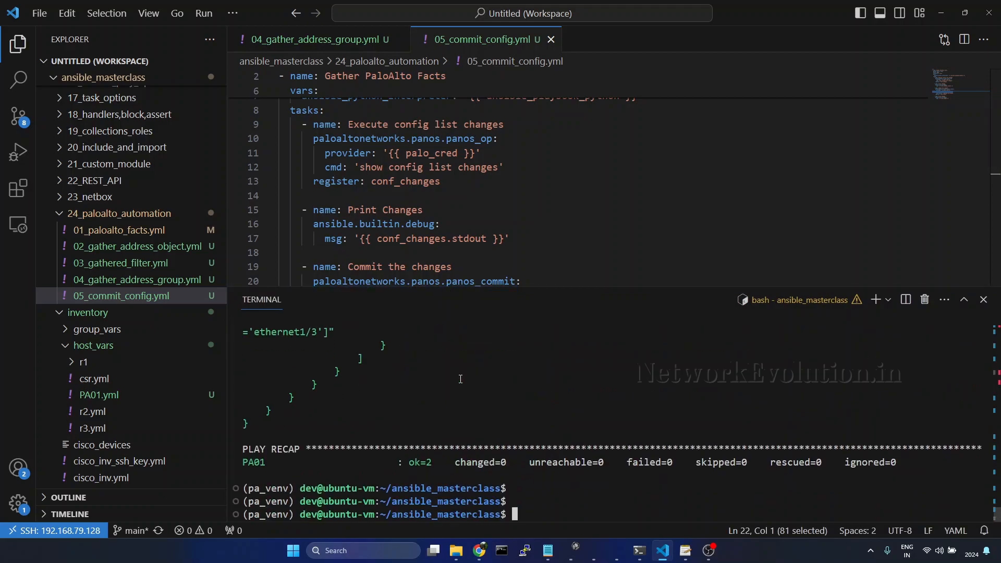
text(ansible-playbook 24_paloalto_automation/05_commit_config.yml)
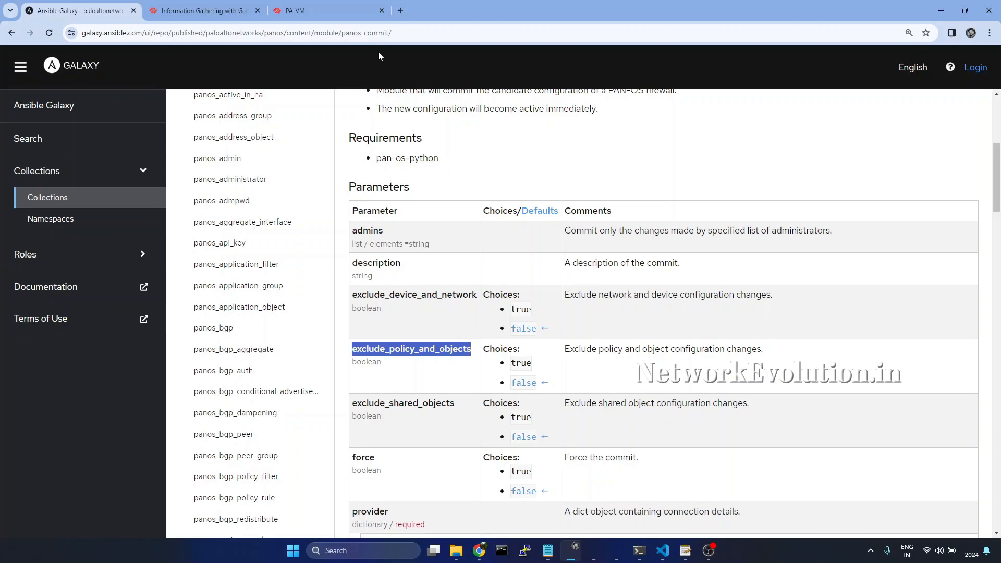
- Recheck the LAN_host03 diff in PA-VM's Change Summary, close it and cancel the commit
click(328, 11)
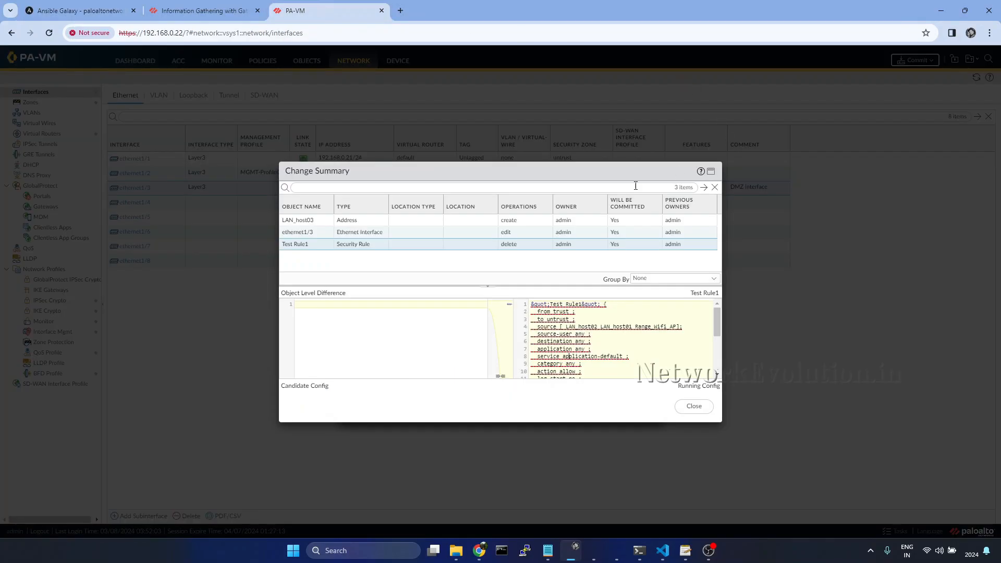
mouse_move(343, 260)
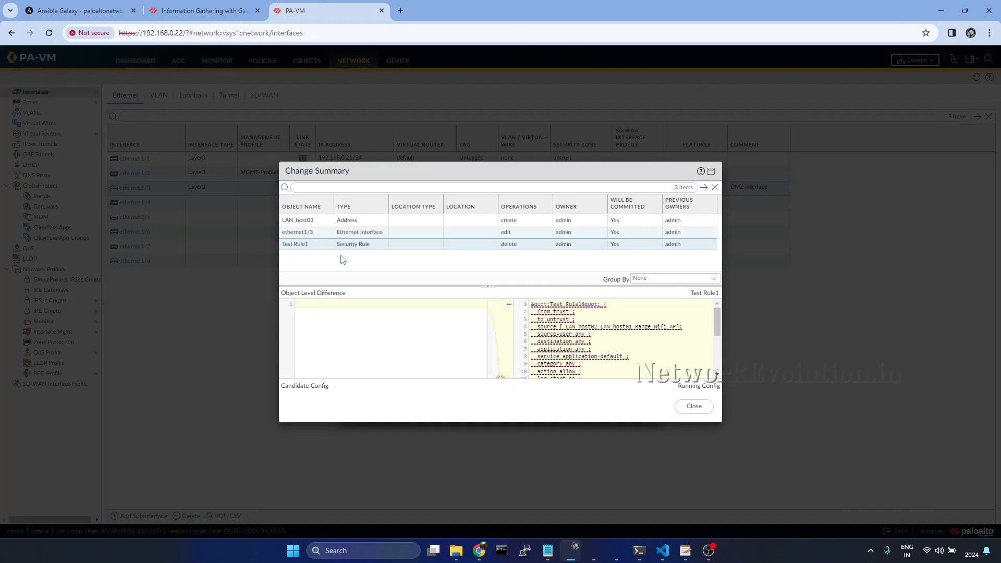
mouse_move(380, 251)
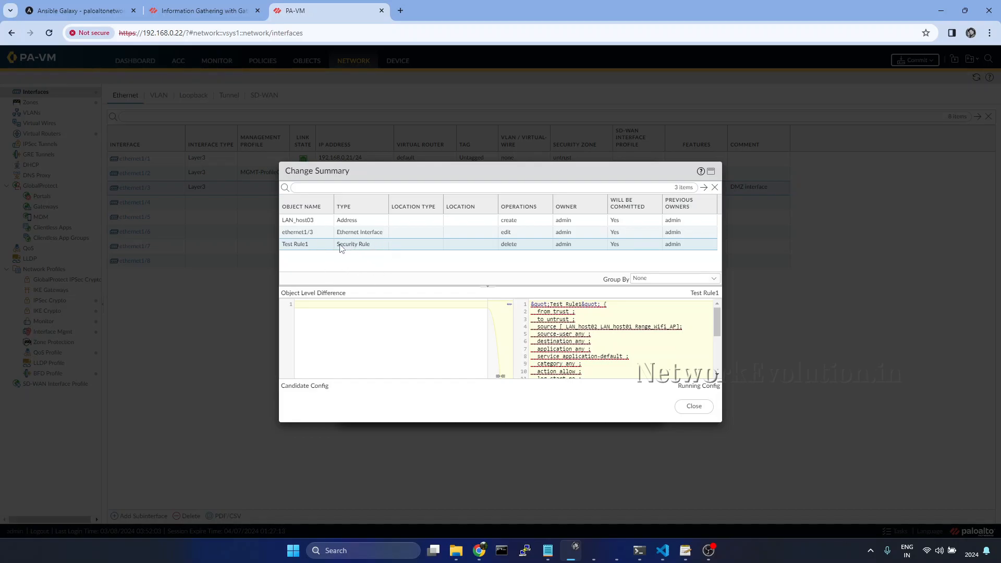
click(297, 220)
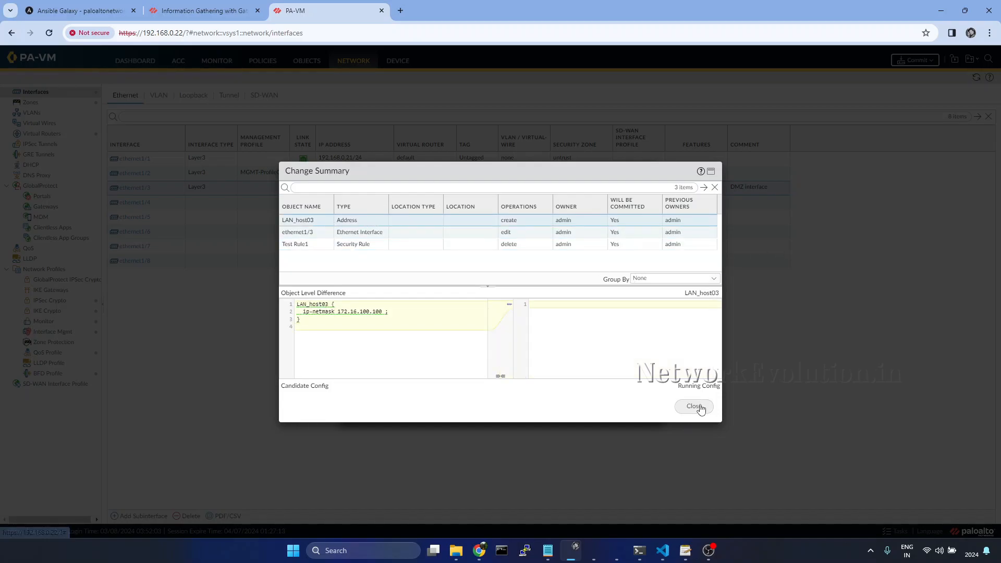
click(694, 407)
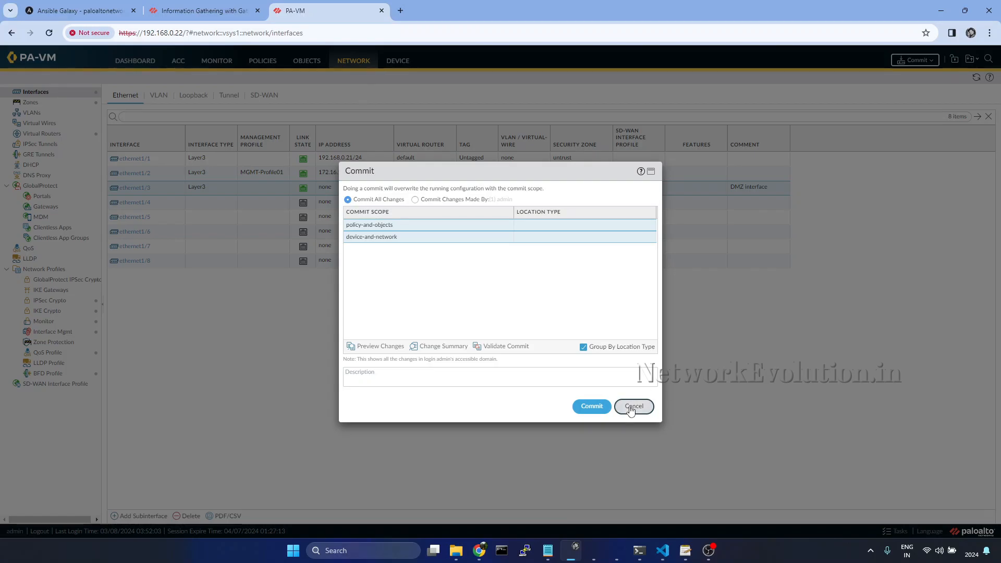
click(662, 549)
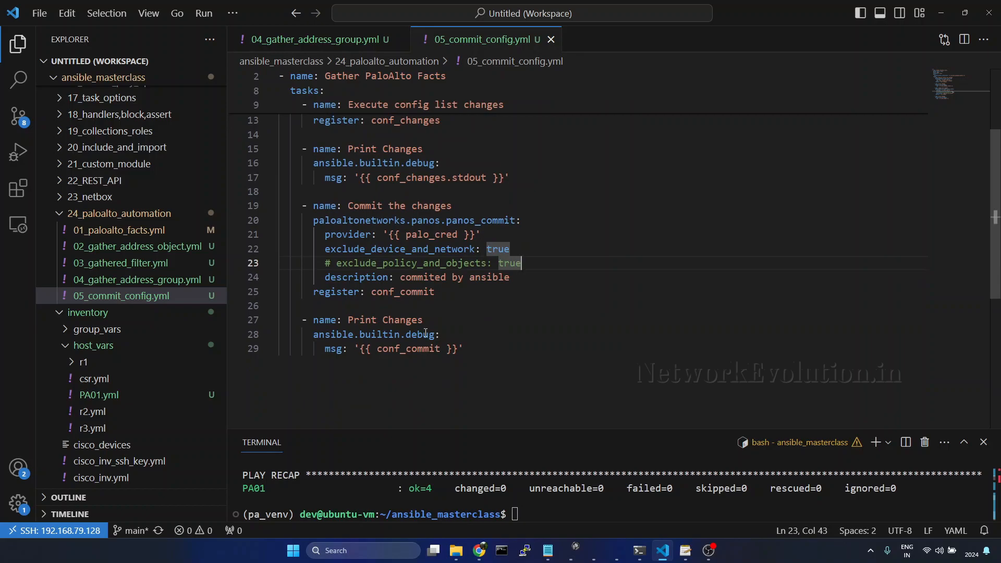
mouse_move(393, 436)
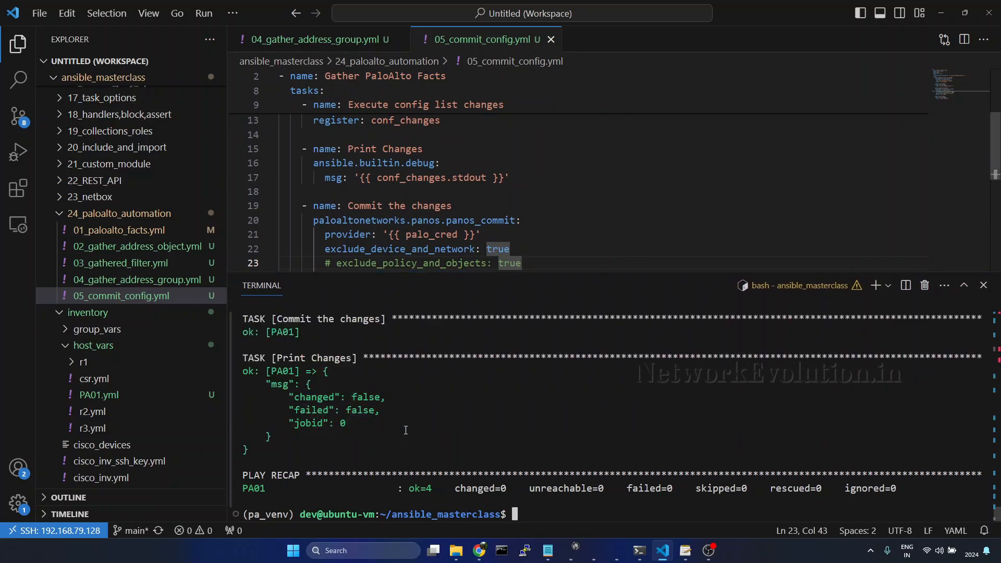
- Rerun 05_commit_config.yml with exclude_policy_and_objects commented out, getting jobid 0, changed=0
text(ansible-playbook 24_paloalto_automation/05_commit_config.yml)
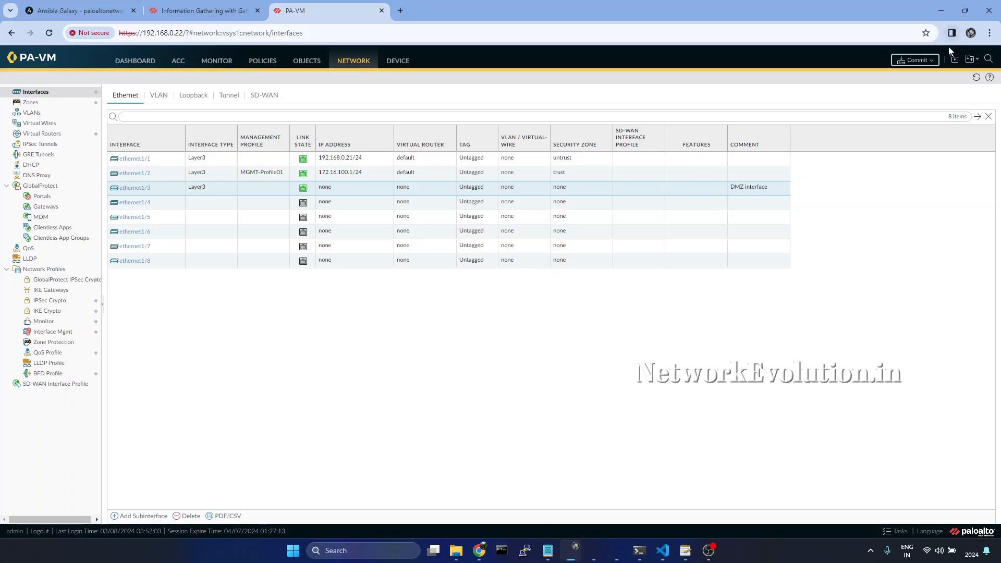
- Check the Commit dialog's Change Summary shows only the ethernet1/3 edit pending, then cancel the commit
click(914, 61)
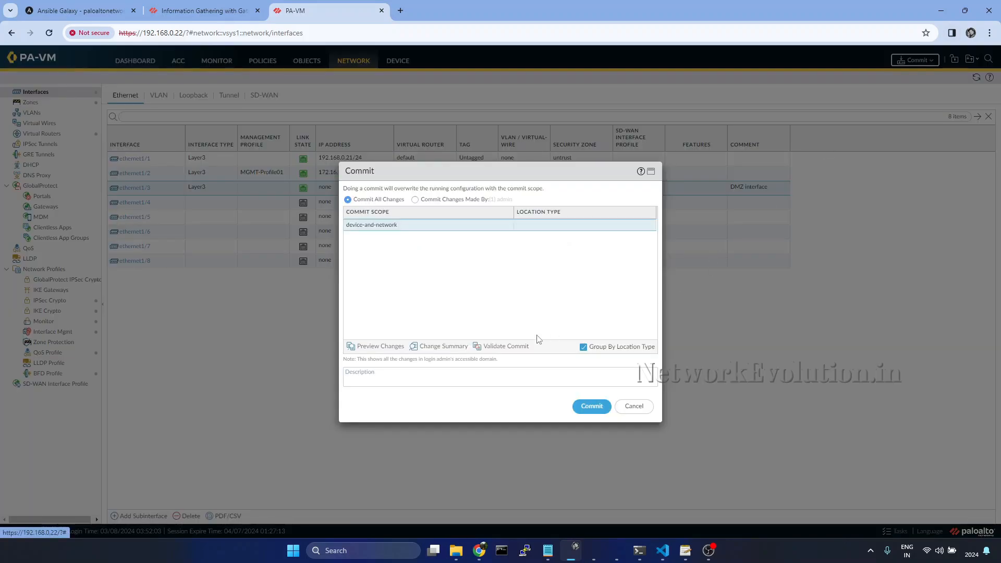
click(443, 345)
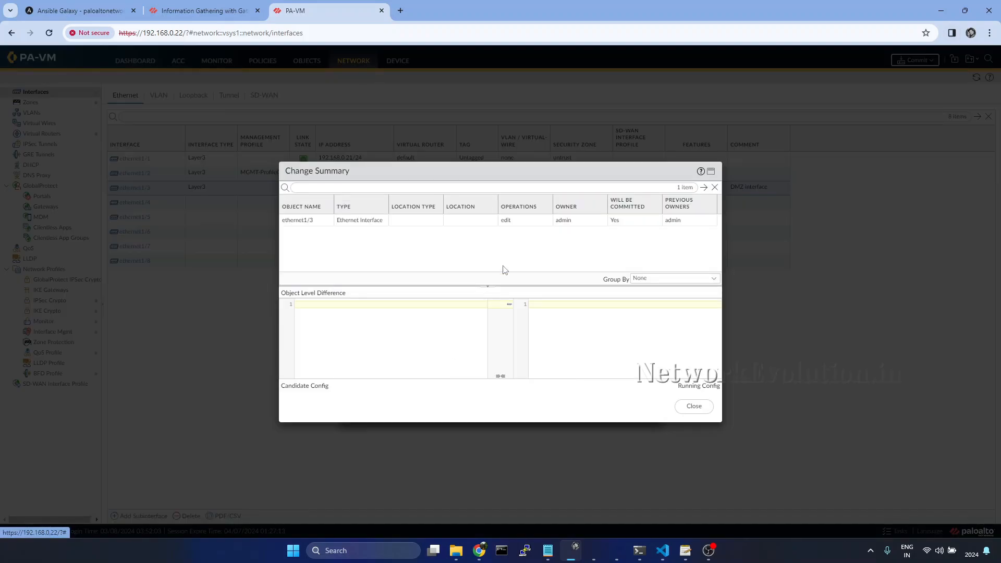
click(298, 220)
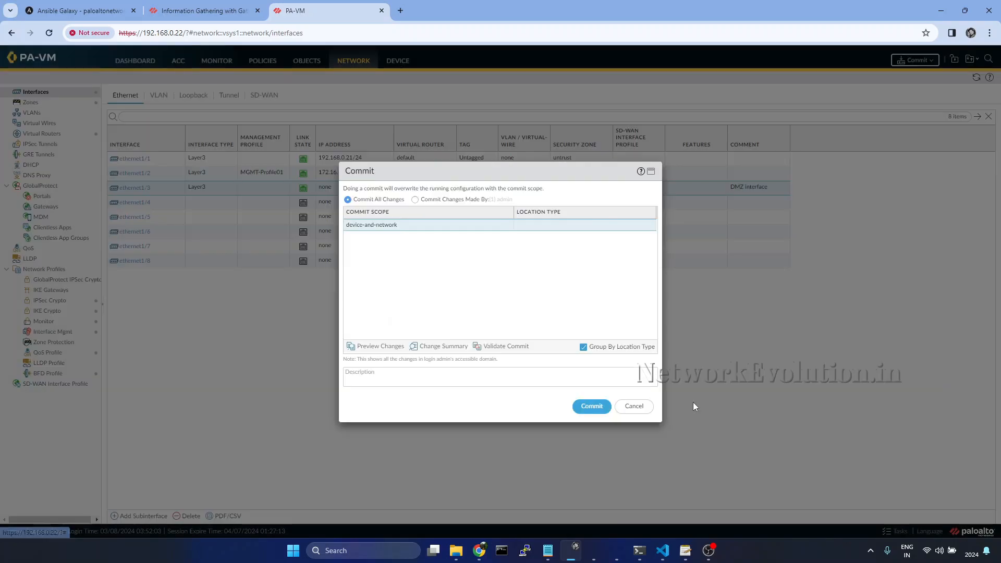
mouse_move(633, 405)
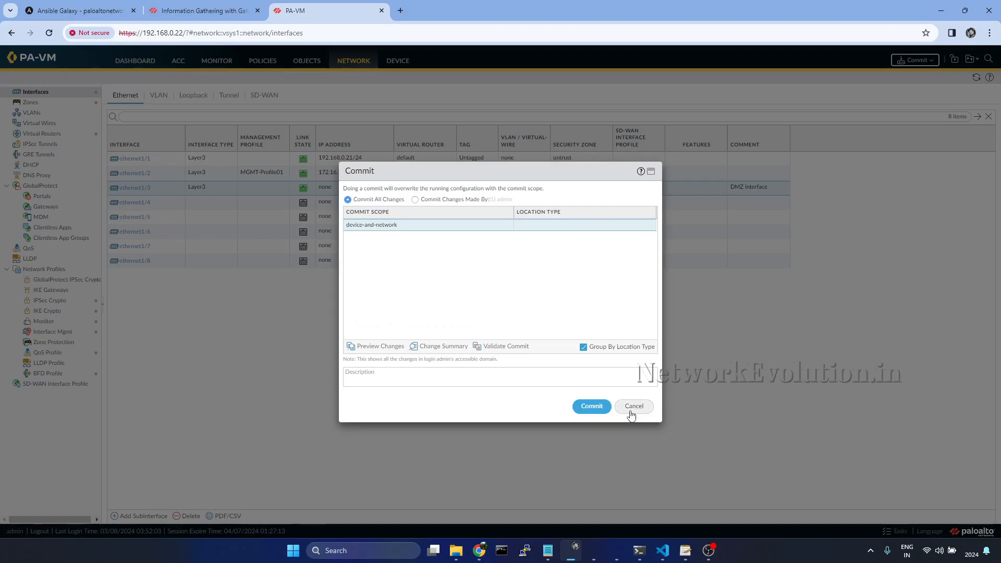
click(217, 60)
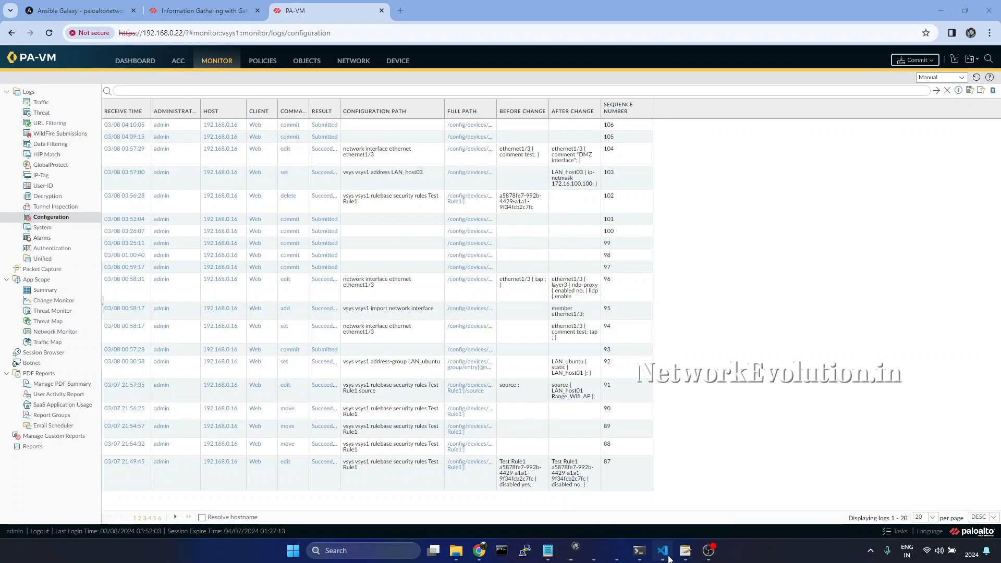
click(662, 550)
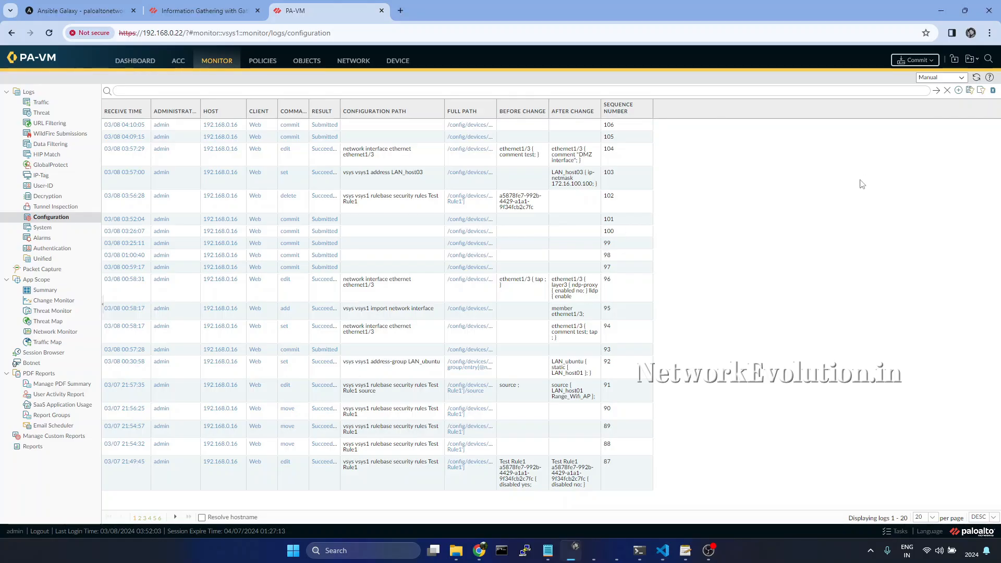
mouse_move(918, 60)
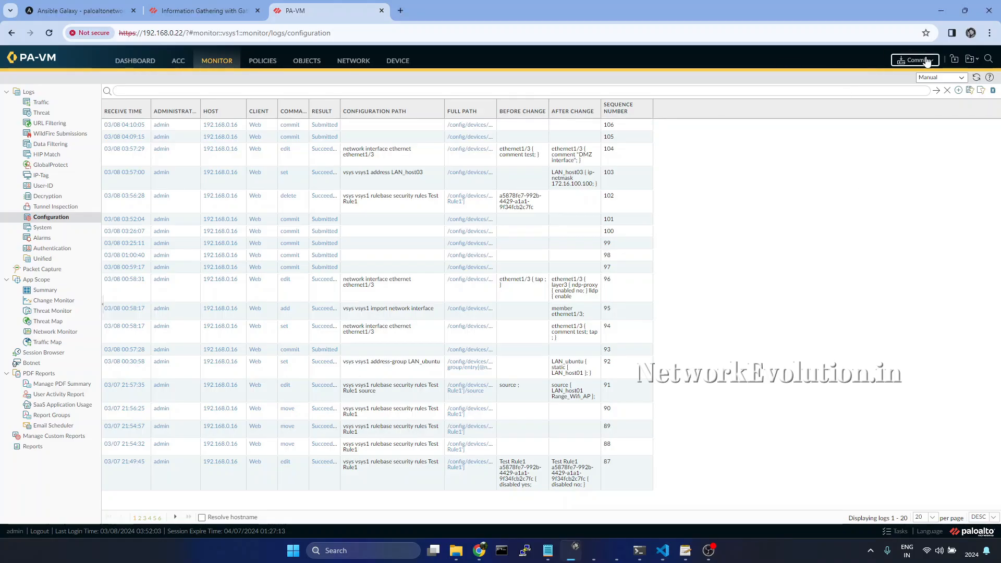
click(914, 61)
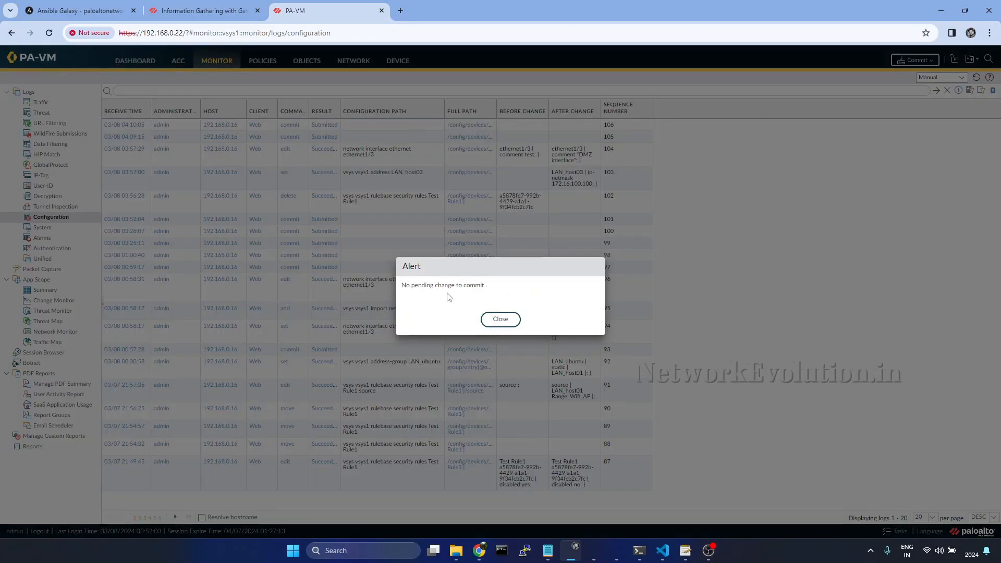
click(499, 319)
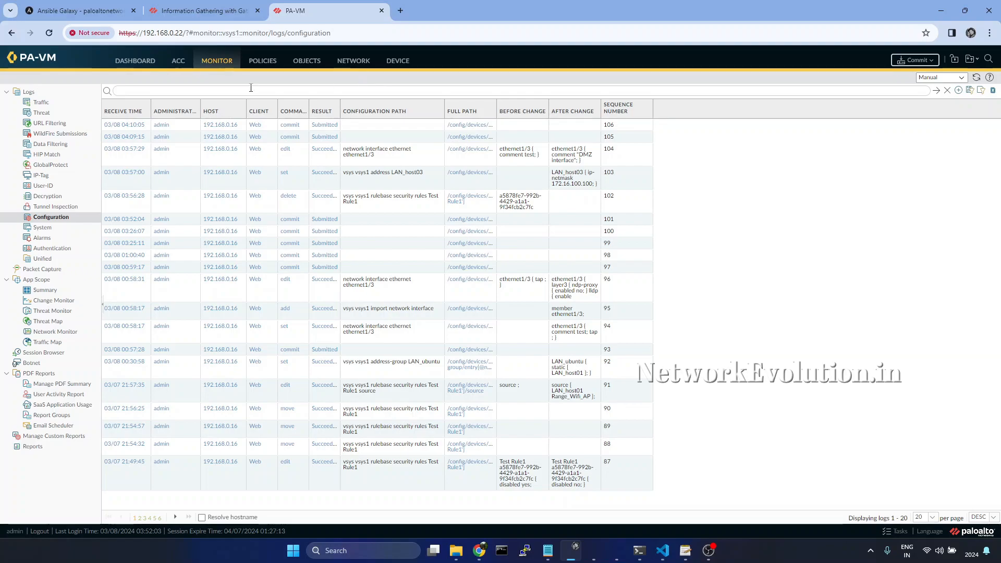
click(55, 207)
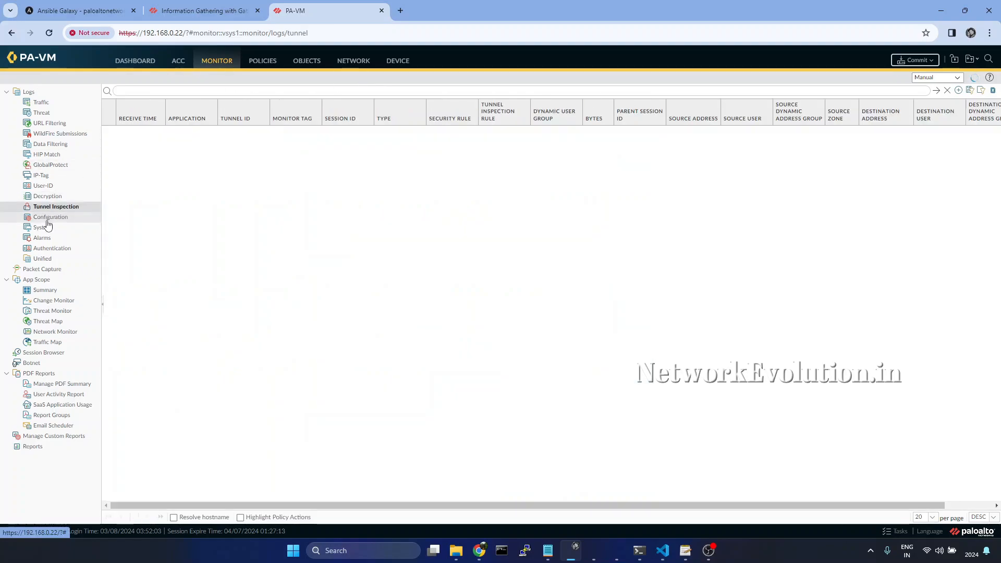
click(50, 217)
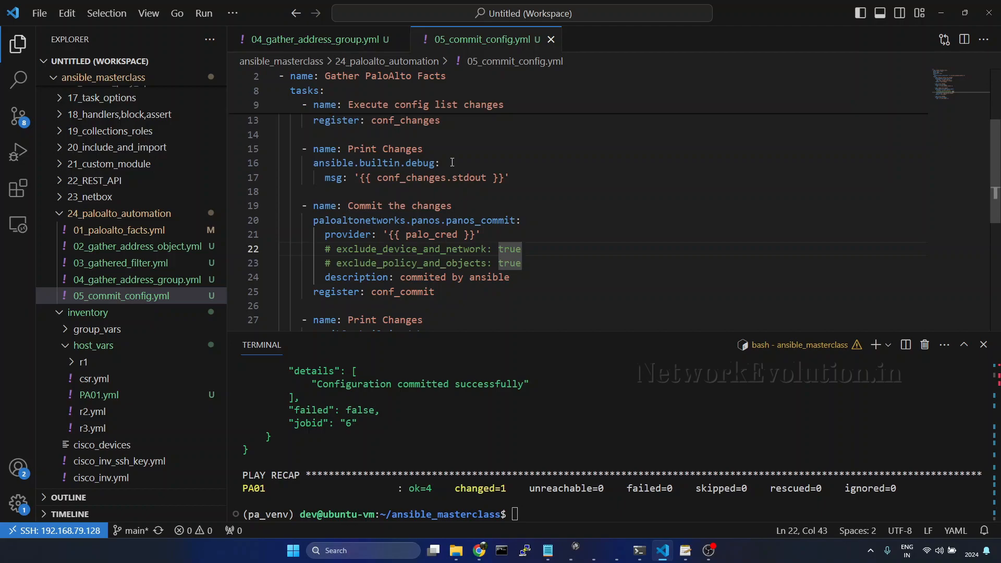
- Review the 05_commit_config.yml playbook and its terminal output reporting the commit succeeded
scroll(down, 3)
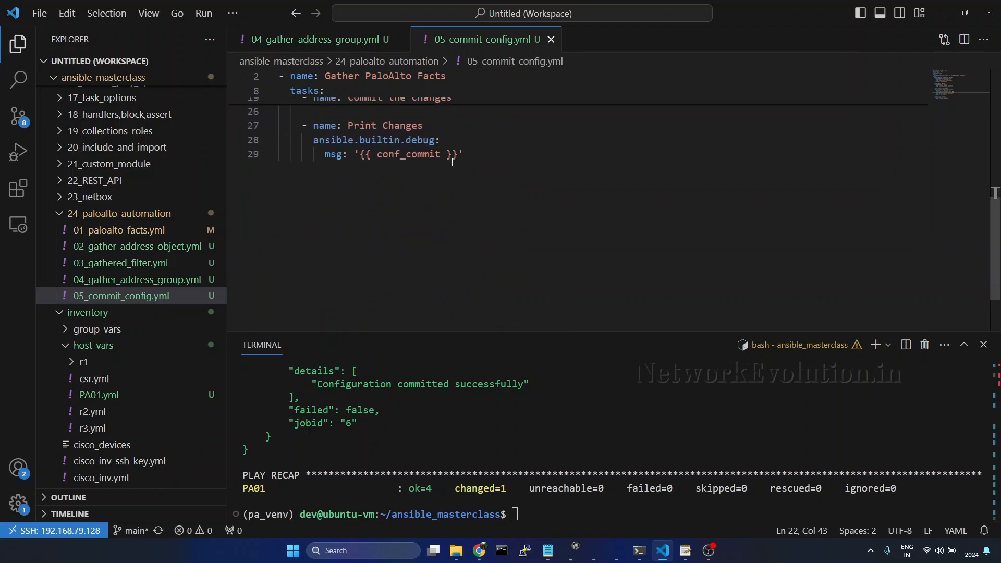